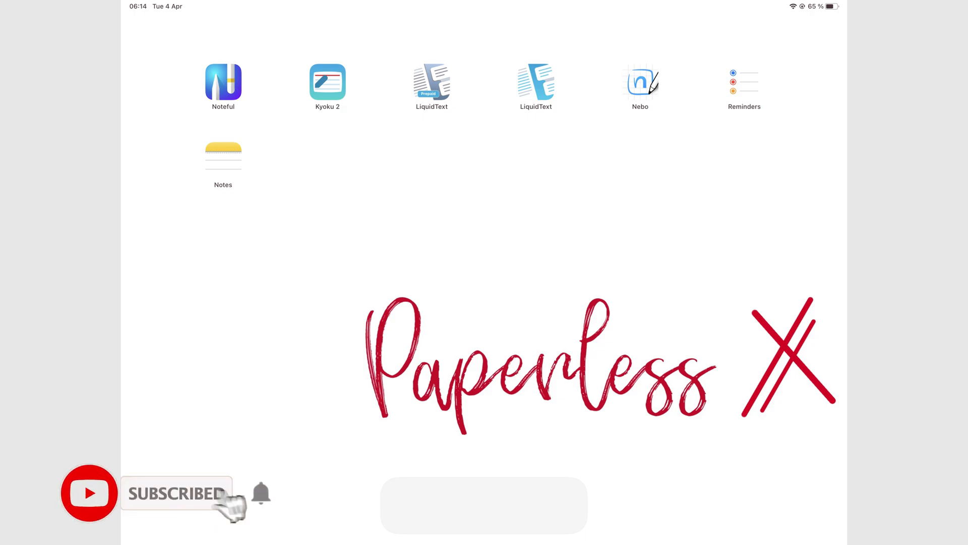
- Launch Noteful to the handwritten Biology study notes notebook
{"action": "left_click", "coordinate": [261, 493]}
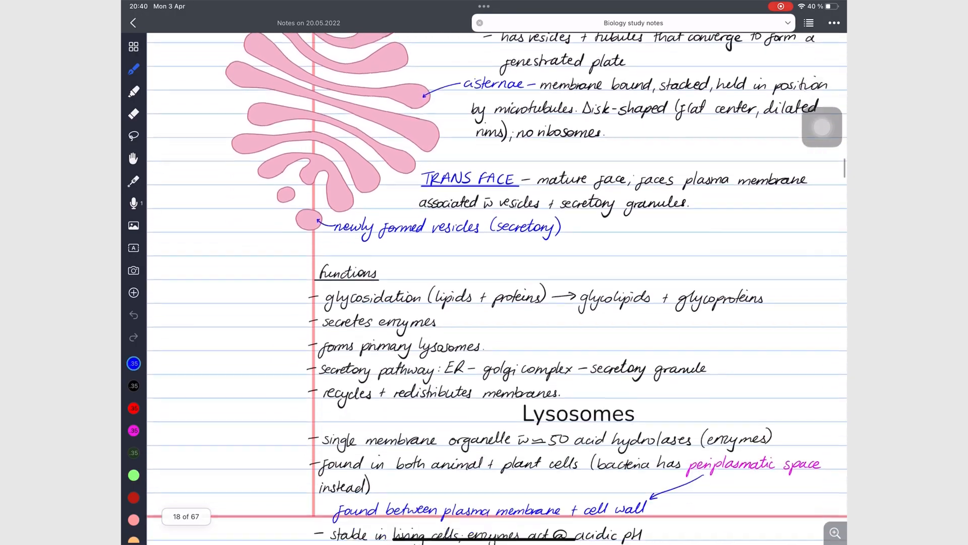
- Page through the Golgi, lysosome and enzymatic pathway pages to the page overview
{"action": "scroll", "scroll_direction": "down", "scroll_amount": 3}
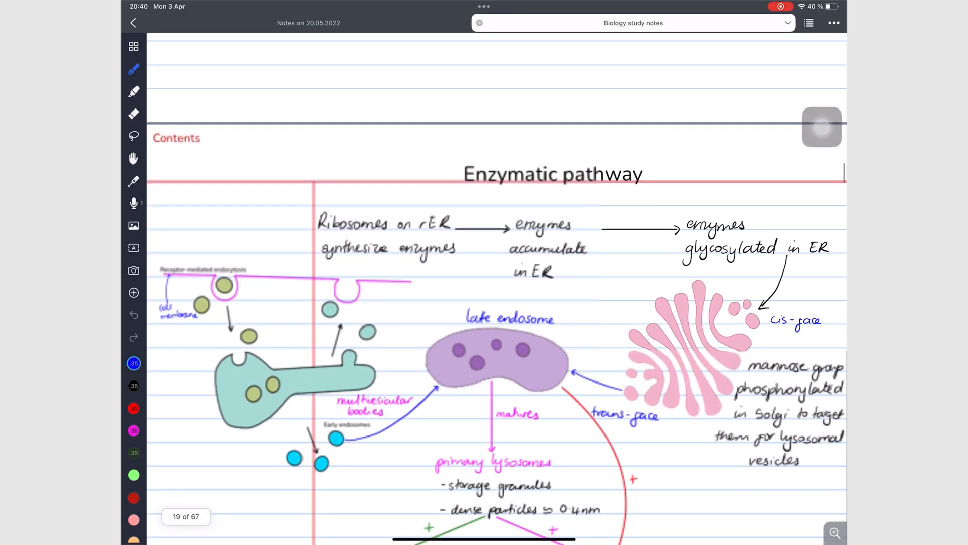
{"action": "scroll", "scroll_direction": "down", "scroll_amount": 3}
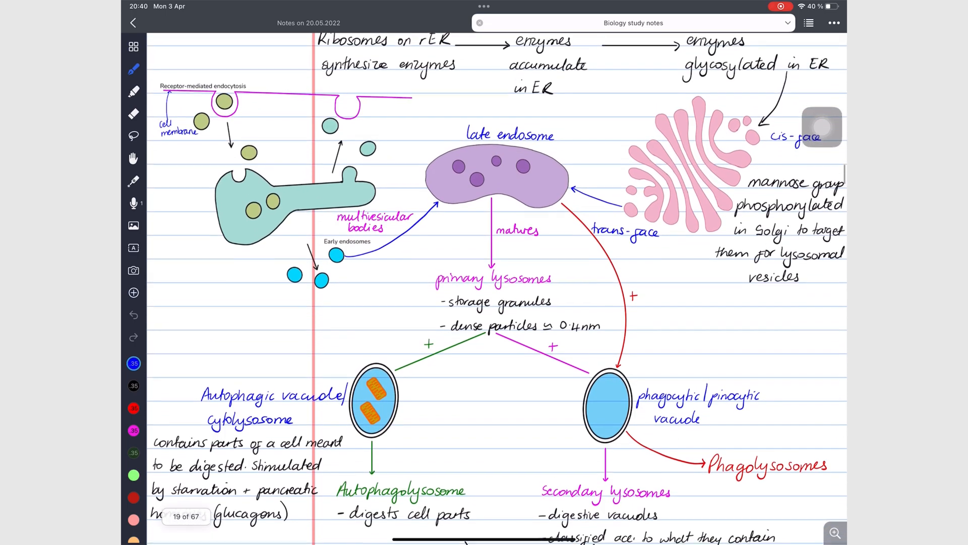
{"action": "scroll", "scroll_direction": "down", "scroll_amount": 3}
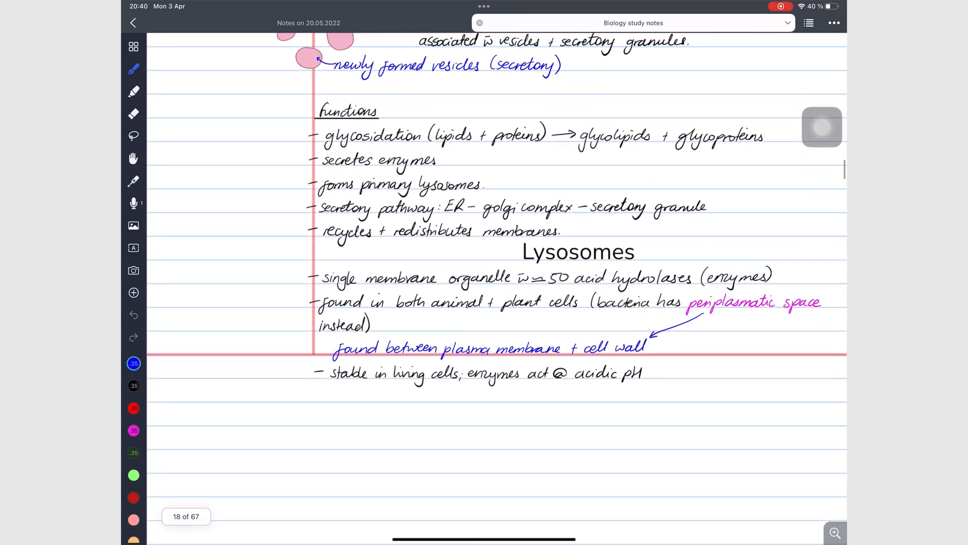
{"action": "scroll", "scroll_direction": "down", "scroll_amount": 3}
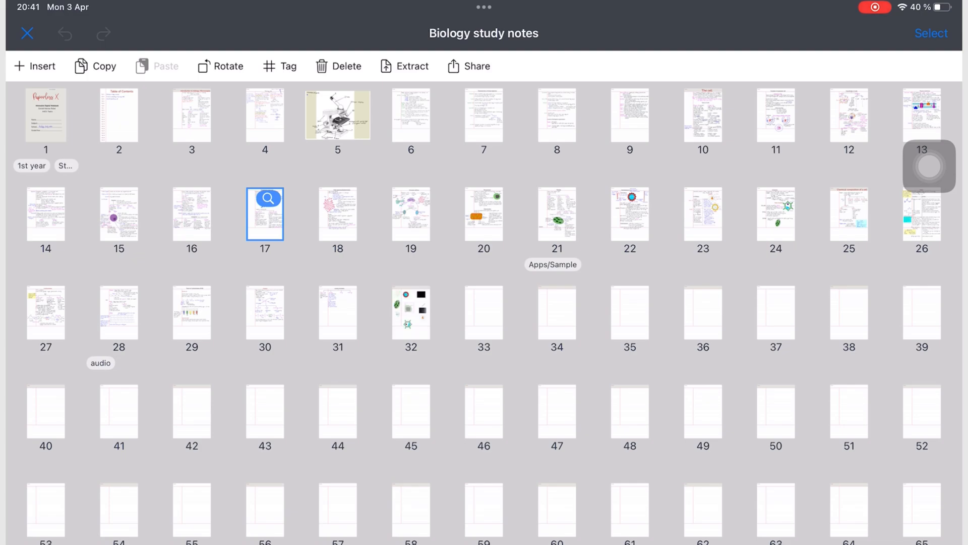
- Select pages 17–20, export them as a PDF and share via AirDrop
{"action": "left_click", "coordinate": [338, 213]}
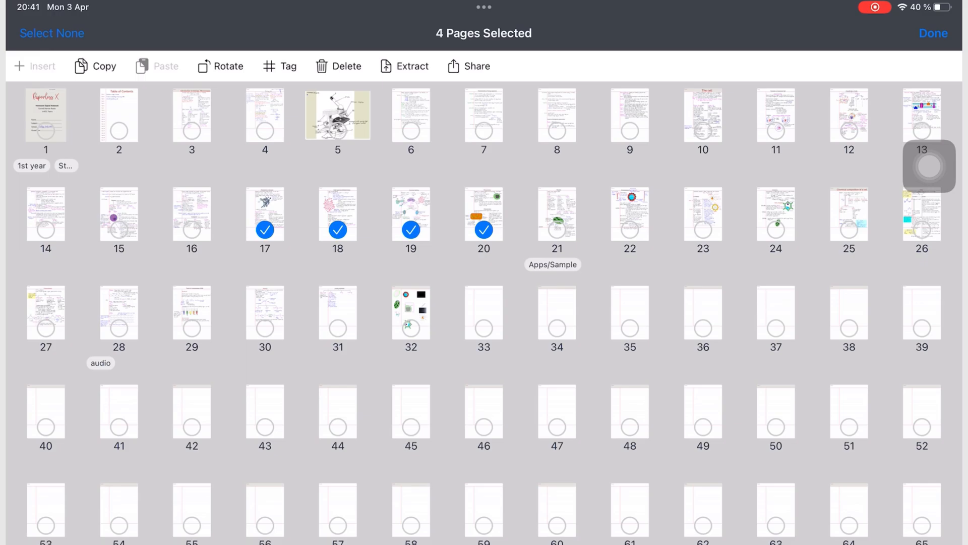
{"action": "left_click", "coordinate": [469, 66]}
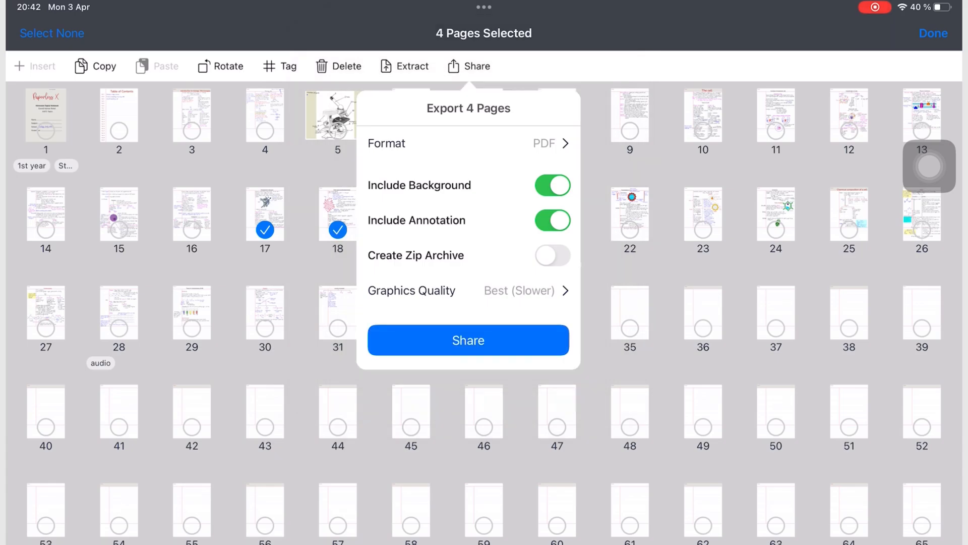
{"action": "left_click", "coordinate": [467, 340]}
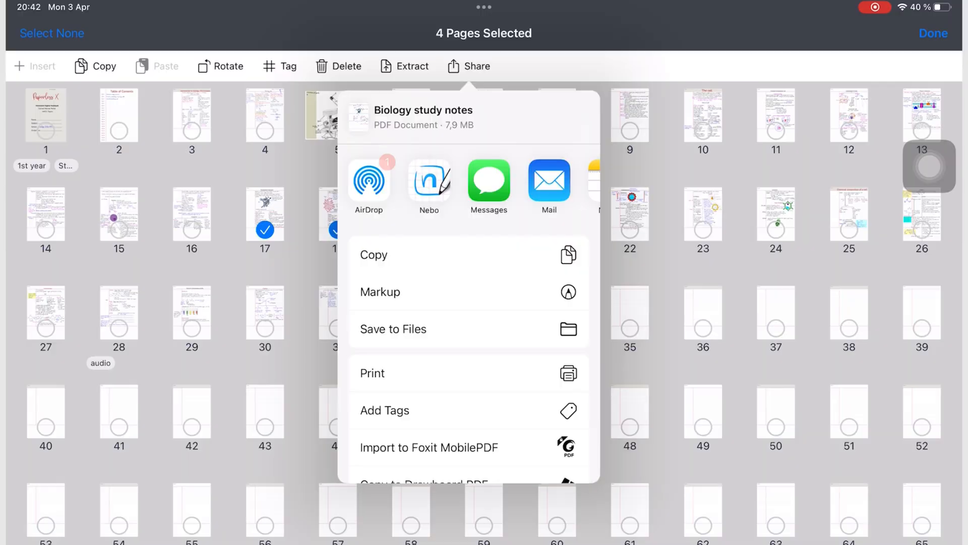
{"action": "left_click", "coordinate": [369, 180]}
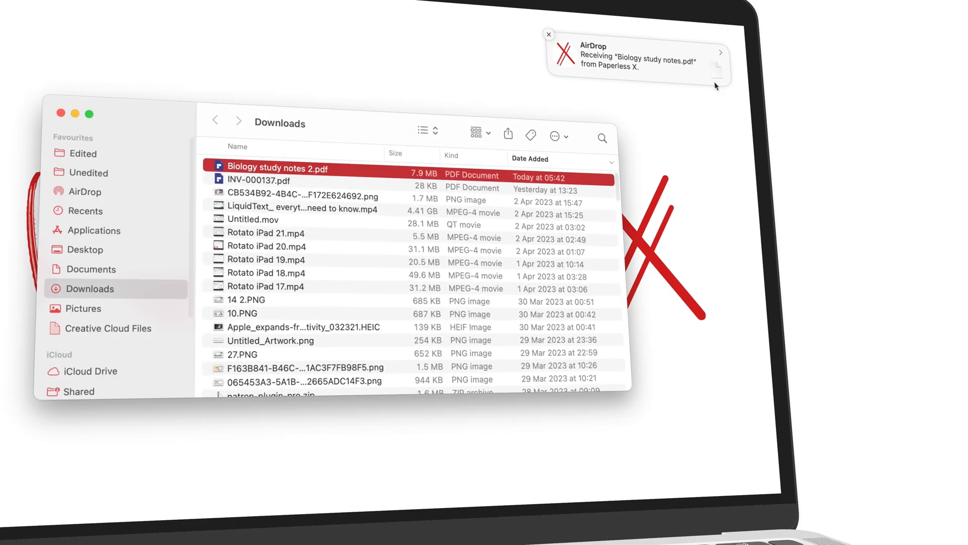
- View Biology study notes 2.pdf from Downloads and scroll through its four pages
{"action": "double_click", "coordinate": [280, 169]}
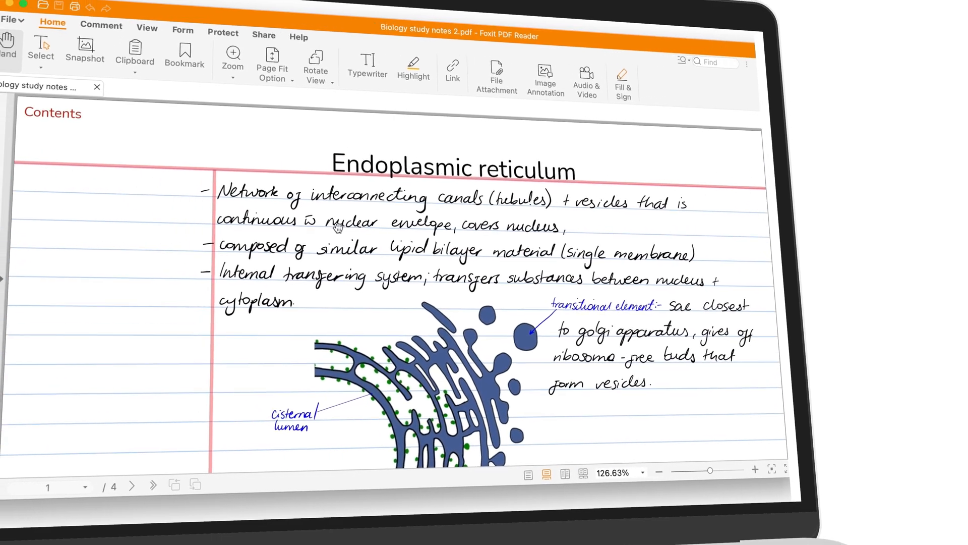
{"action": "scroll", "scroll_direction": "down", "scroll_amount": 3}
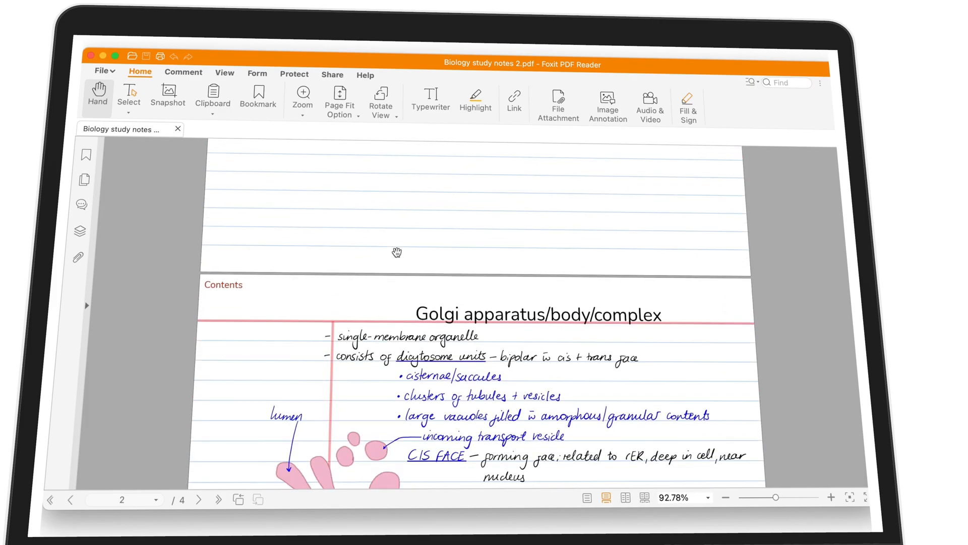
{"action": "scroll", "scroll_direction": "down", "scroll_amount": 3}
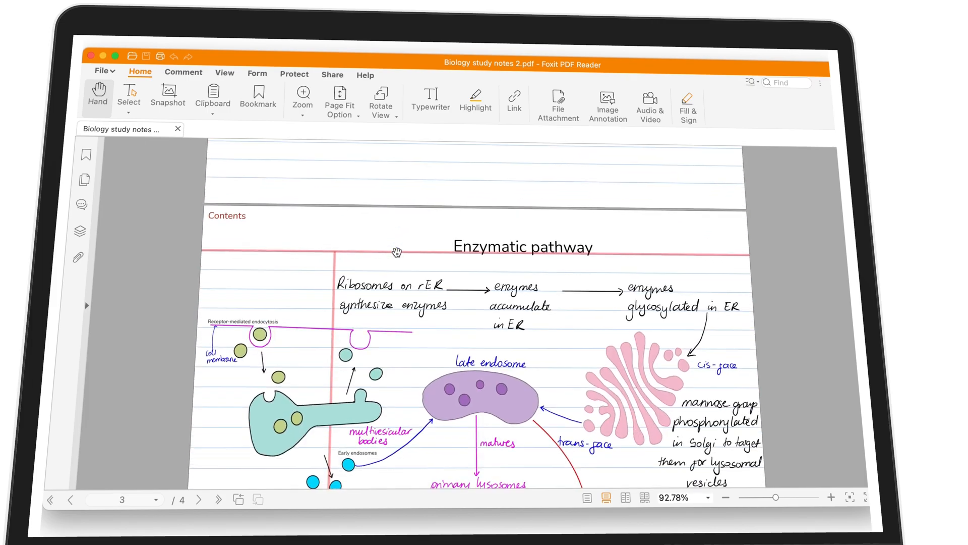
{"action": "scroll", "scroll_direction": "down", "scroll_amount": 3}
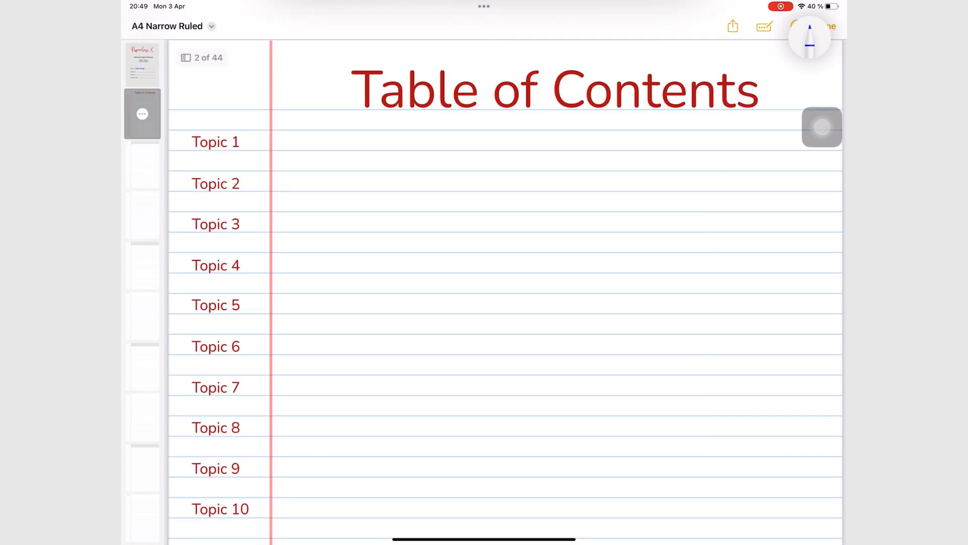
- Scroll the A4 Narrow Ruled note to its Table of Contents page
{"action": "scroll", "scroll_direction": "down", "scroll_amount": 3}
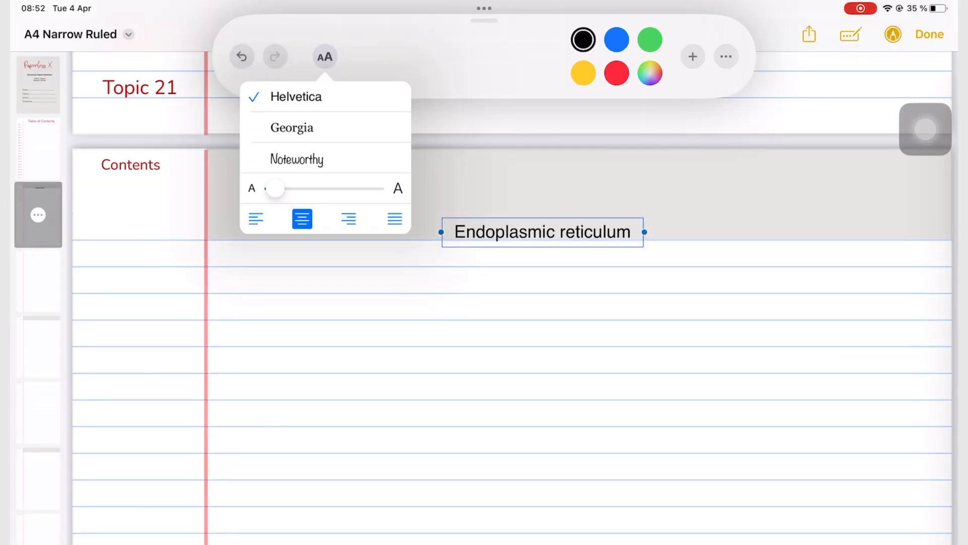
- Keep the heading in Helvetica, shrink its size and drag it to the page top
{"action": "left_click", "coordinate": [296, 159]}
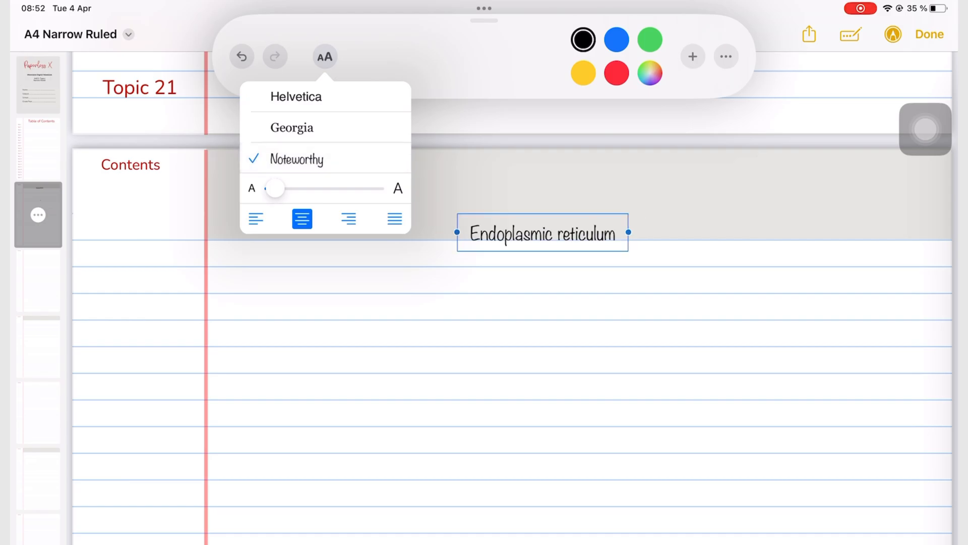
{"action": "left_click", "coordinate": [295, 97]}
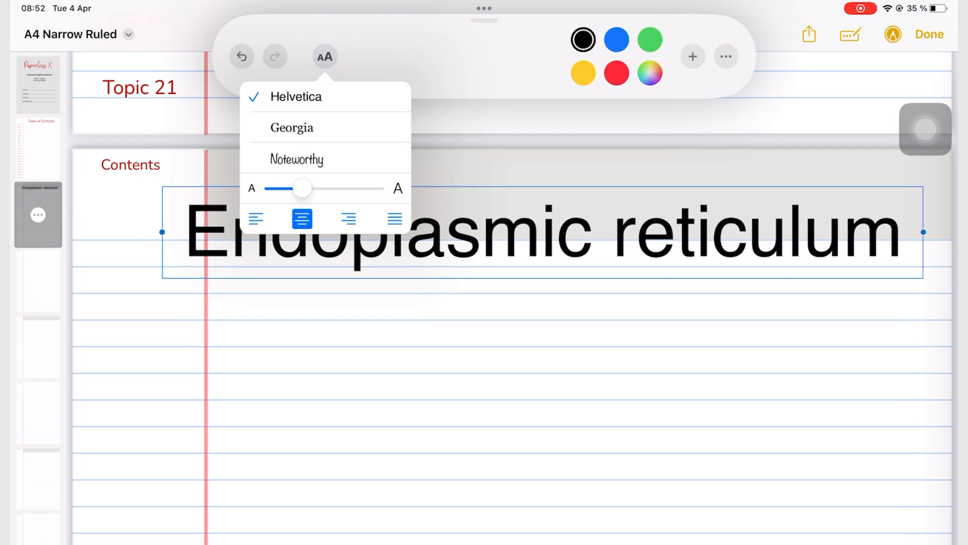
{"action": "left_click_drag", "start_coordinate": [301, 187], "coordinate": [273, 187]}
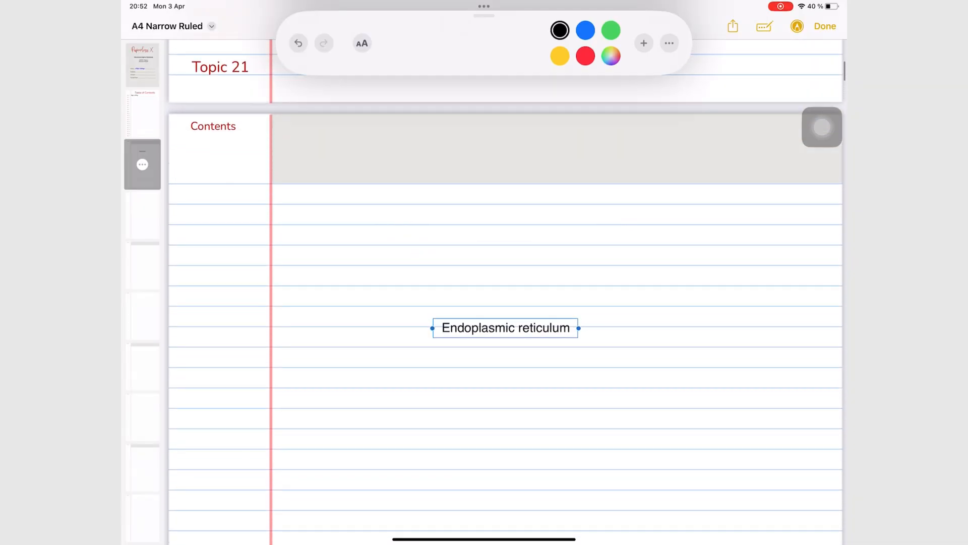
{"action": "left_click_drag", "start_coordinate": [505, 327], "coordinate": [543, 177]}
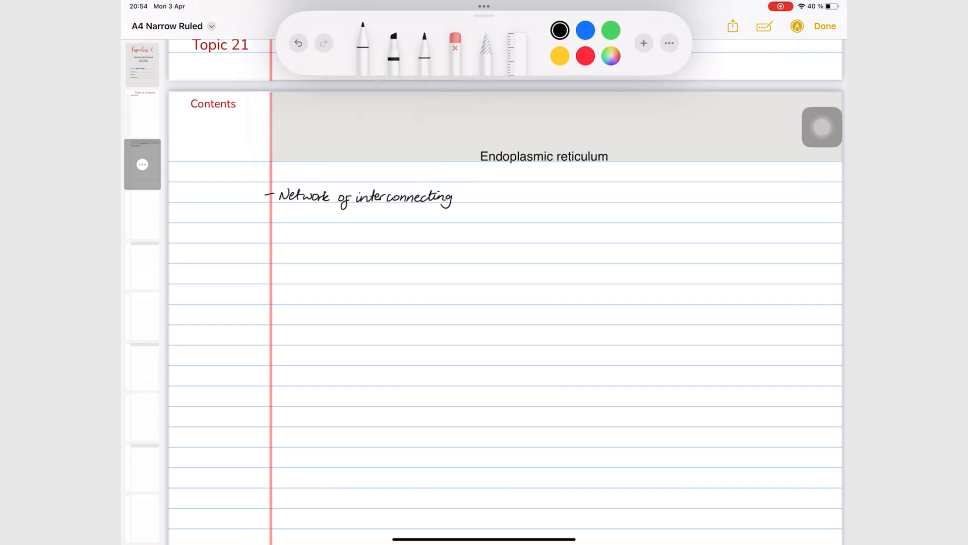
- Write ER bullets on 'canals (tubules) + vesicle' and 'between nucleus and c…'
{"action": "type", "text": "canals (tubules) + vesicles that is continuous w̄"}
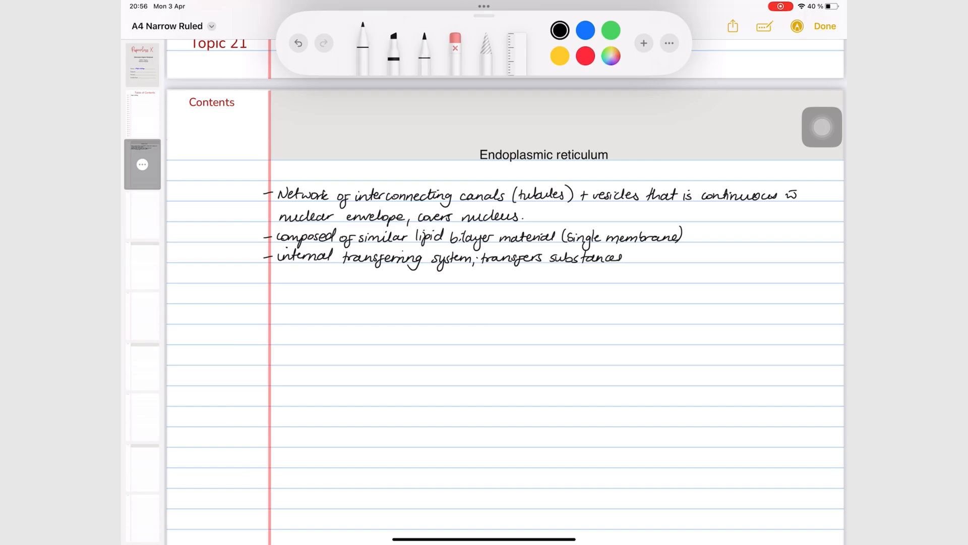
{"action": "type", "text": "between nucleus and c"}
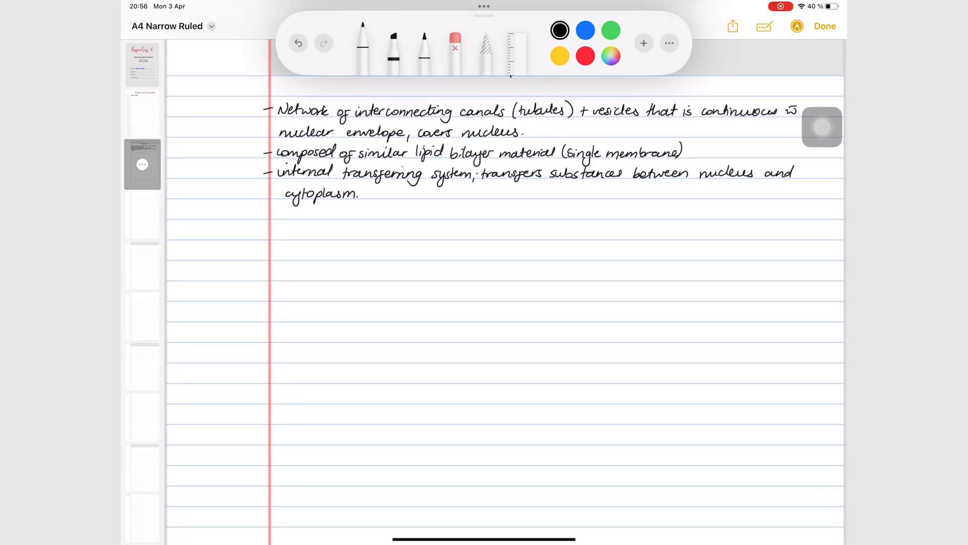
{"action": "left_click", "coordinate": [643, 43]}
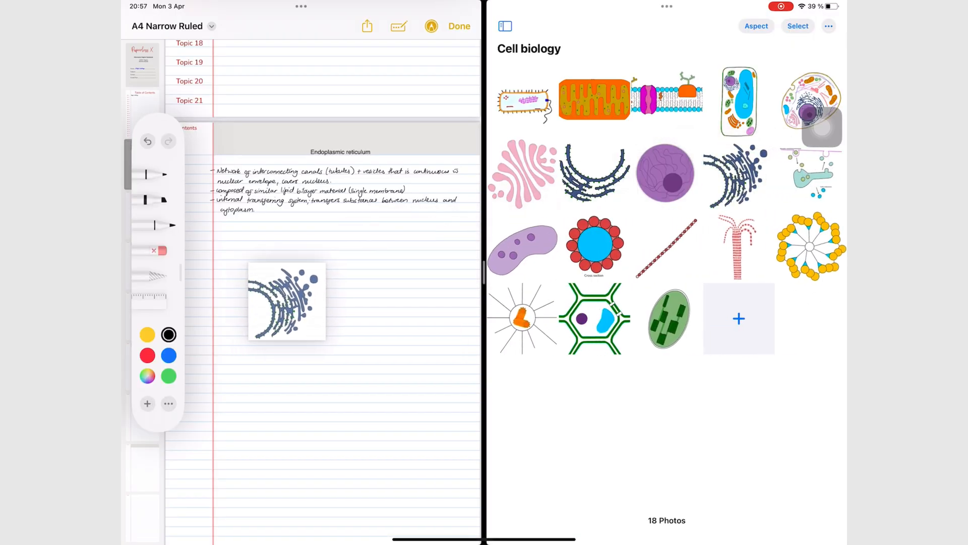
- Drag the blue ER illustration from the Cell biology album onto the page, then start a new note
{"action": "left_click_drag", "start_coordinate": [738, 173], "coordinate": [287, 301]}
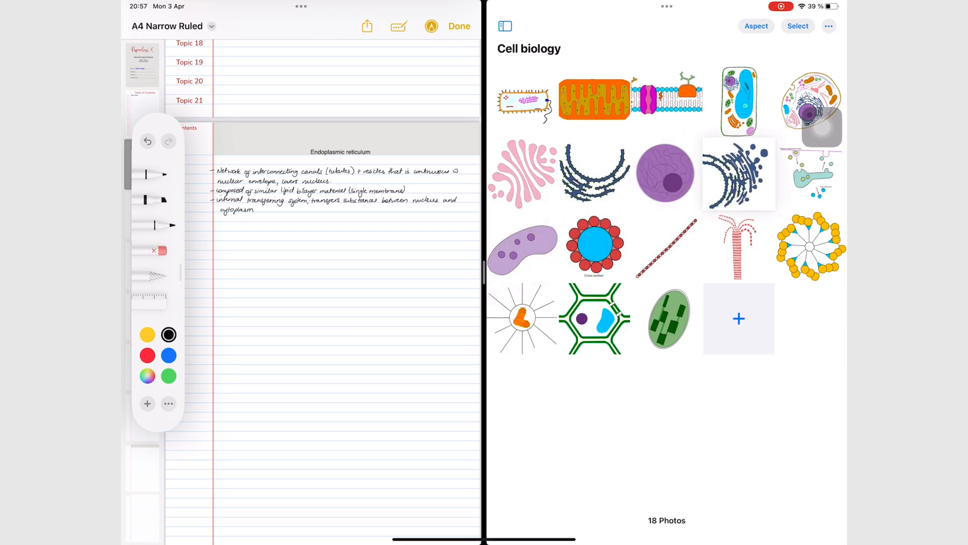
{"action": "left_click_drag", "start_coordinate": [738, 172], "coordinate": [289, 295]}
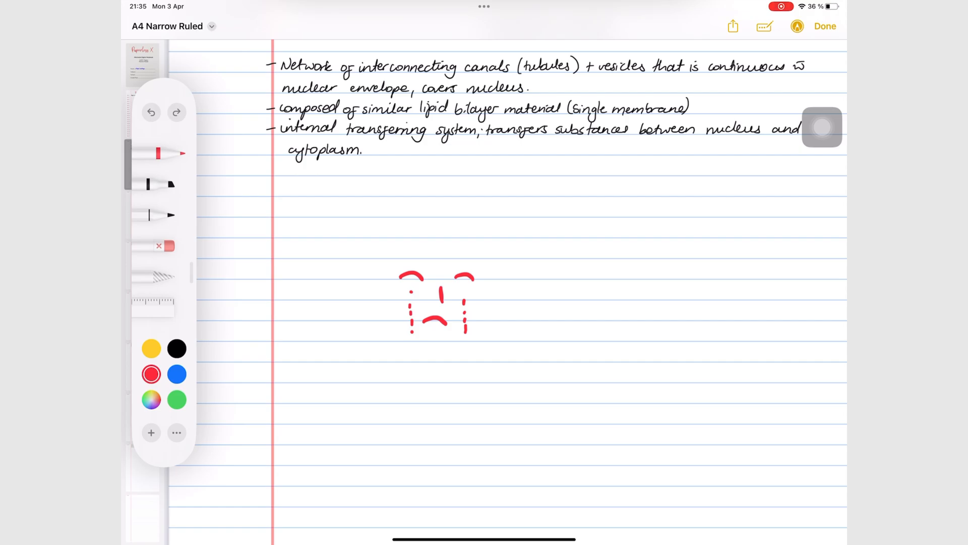
{"action": "left_click", "coordinate": [824, 27]}
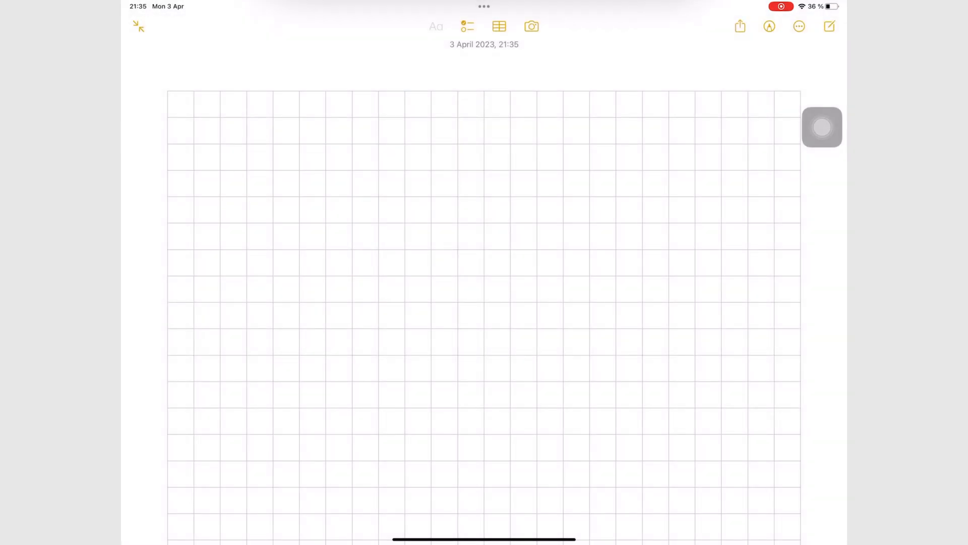
- Change the note paper to ruled lines and set the pen's stroke thickness
{"action": "left_click", "coordinate": [799, 26]}
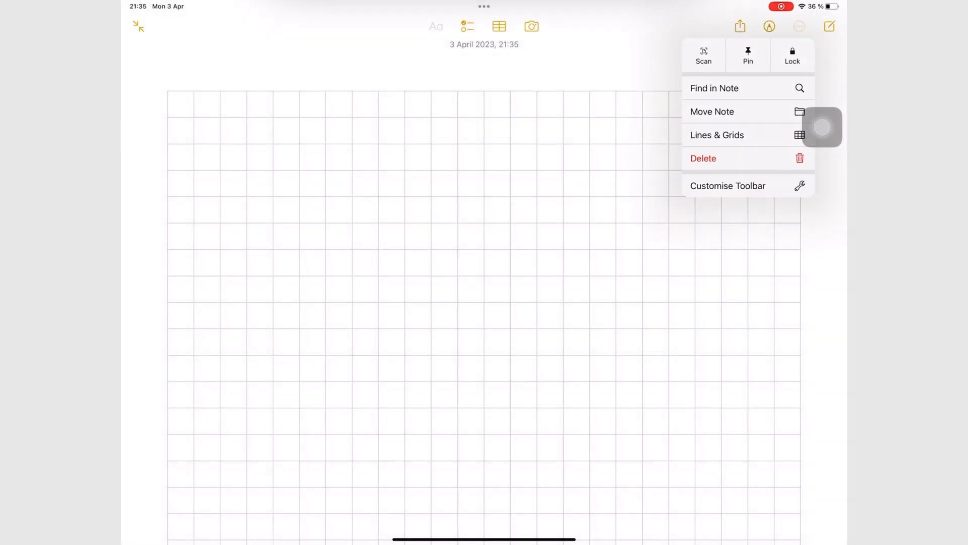
{"action": "left_click", "coordinate": [717, 134]}
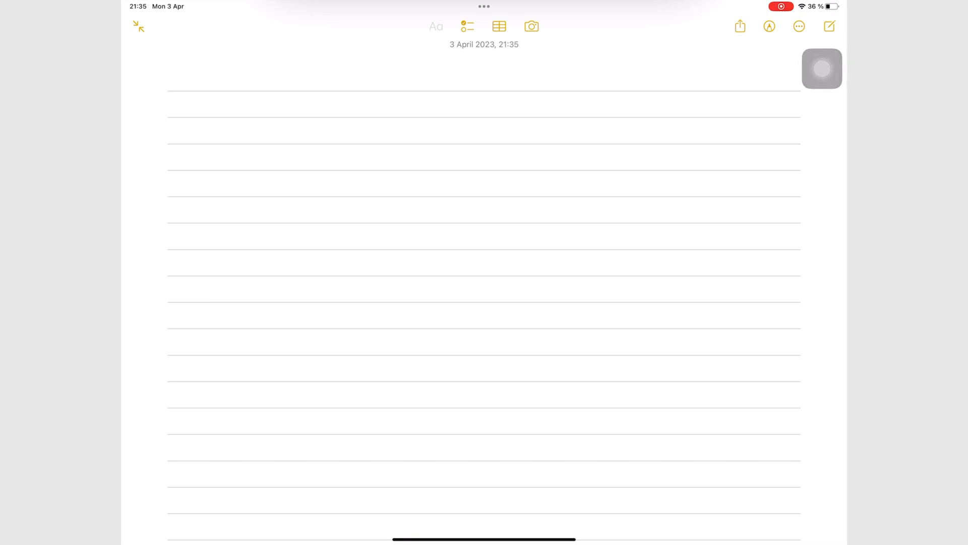
{"action": "left_click", "coordinate": [769, 26]}
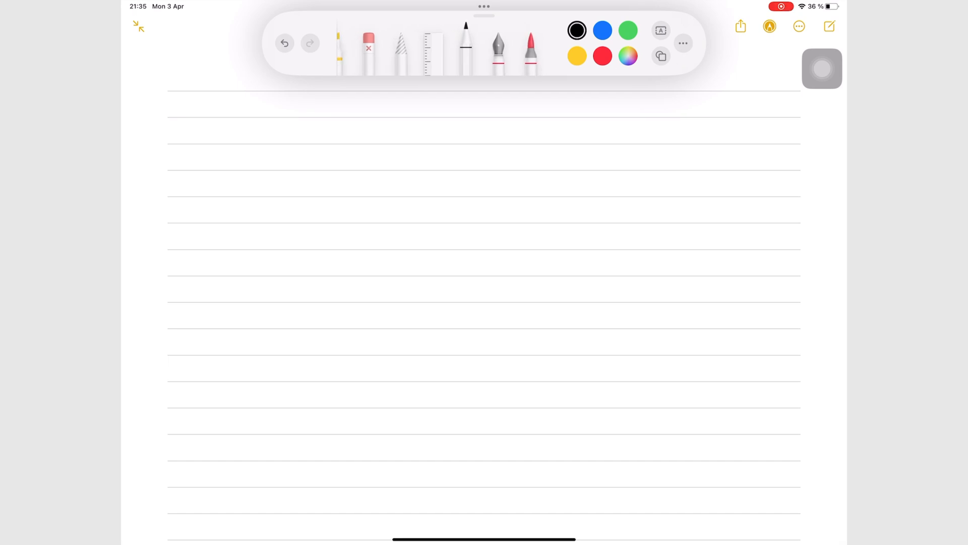
{"action": "left_click", "coordinate": [466, 46]}
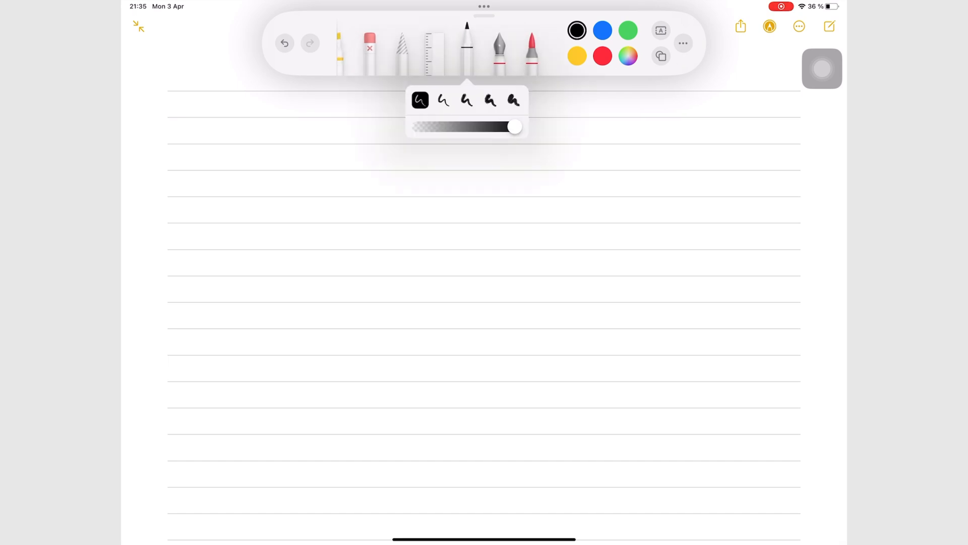
{"action": "left_click", "coordinate": [769, 26]}
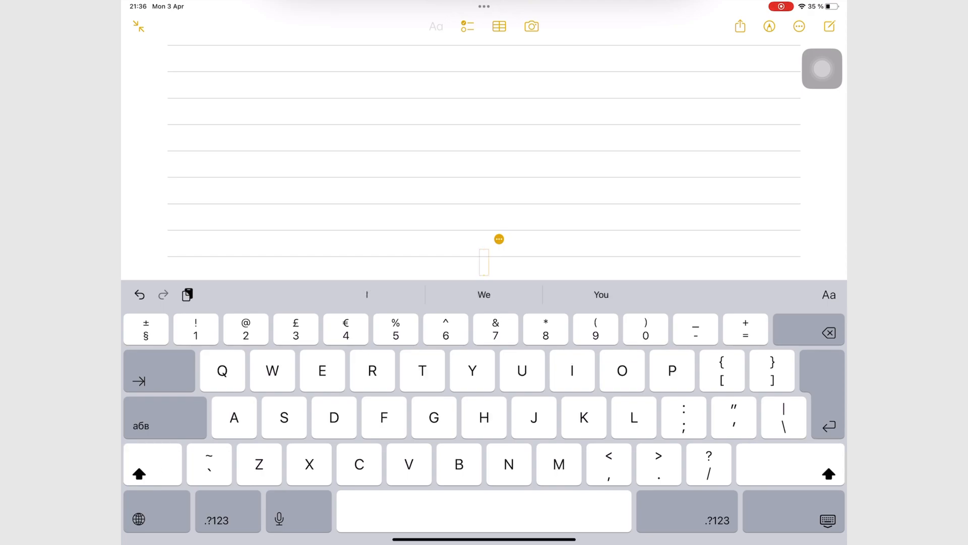
- Type the heading 'Endoplasmic reticulum' and reduce it from 24 pt to 21 pt
{"action": "type", "text": "Endoplasmis"}
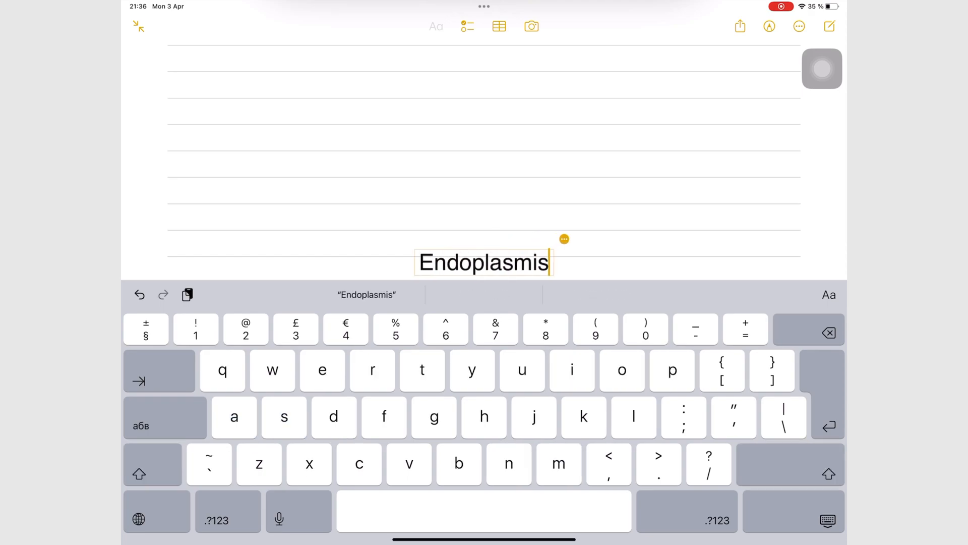
{"action": "type", "text": "c ret"}
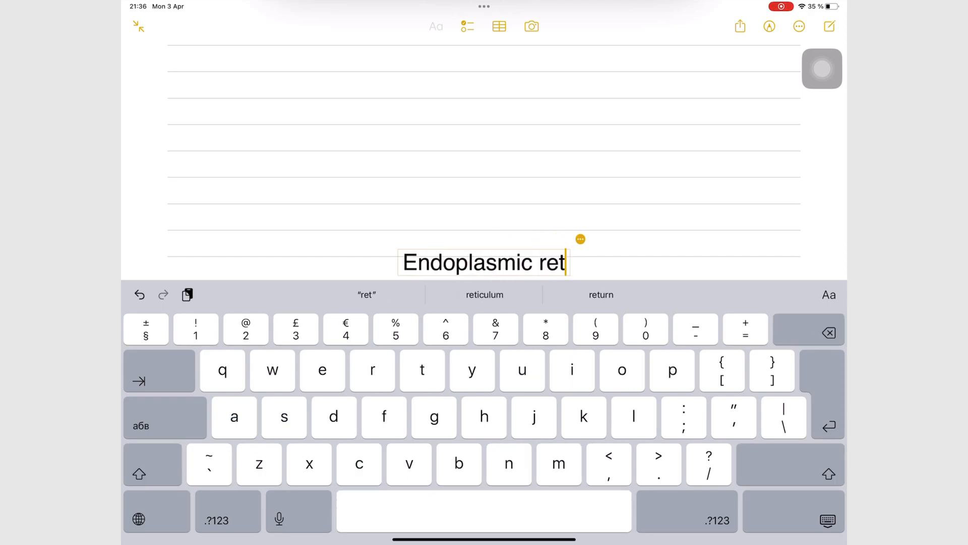
{"action": "left_click", "coordinate": [485, 294]}
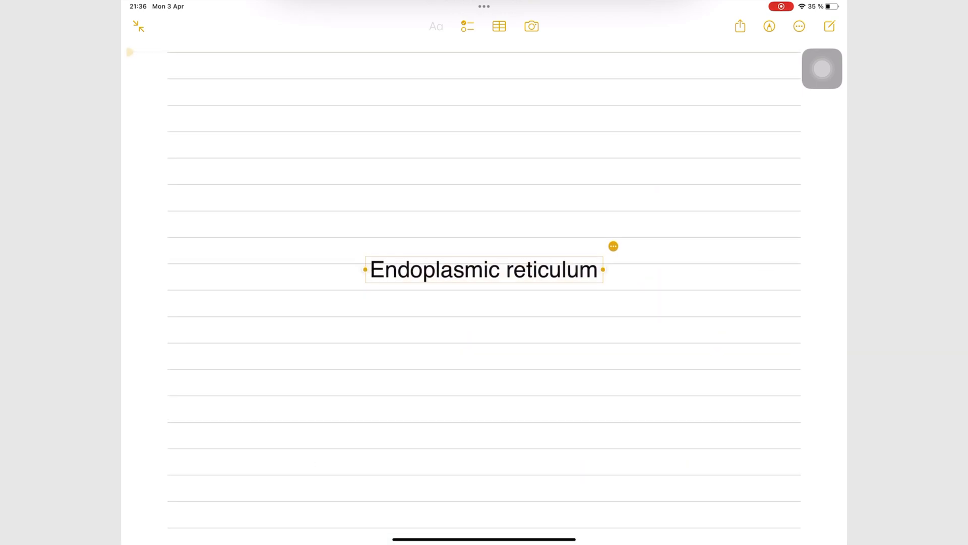
{"action": "left_click", "coordinate": [483, 270]}
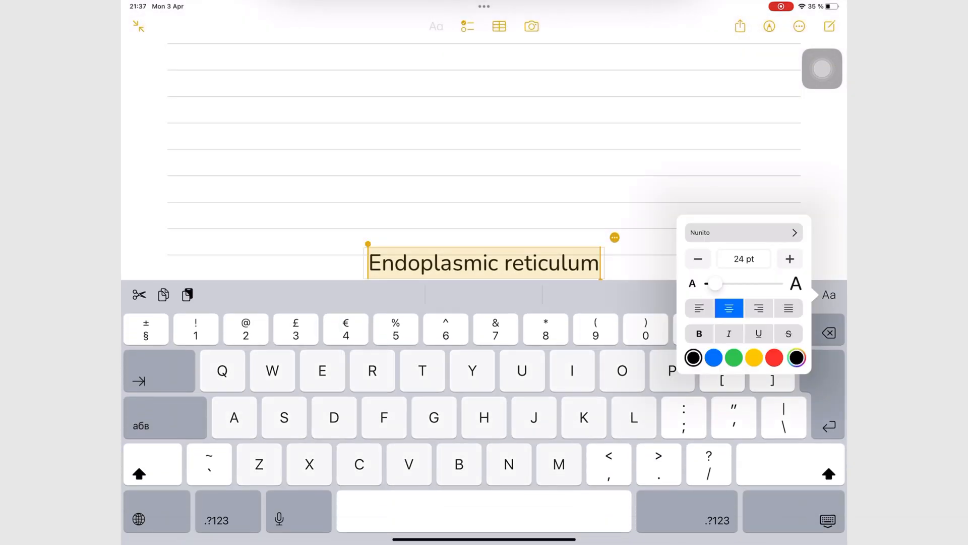
{"action": "left_click", "coordinate": [698, 258]}
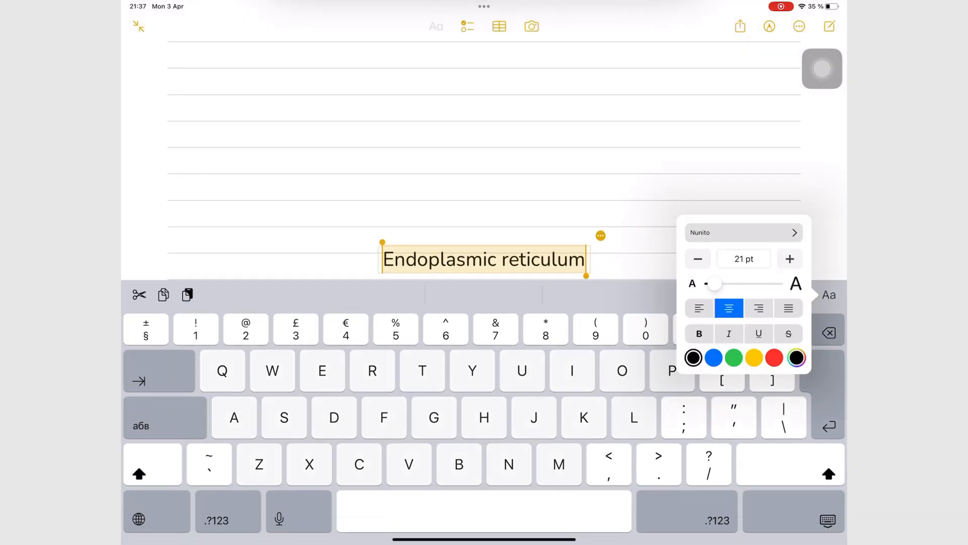
{"action": "left_click", "coordinate": [696, 258]}
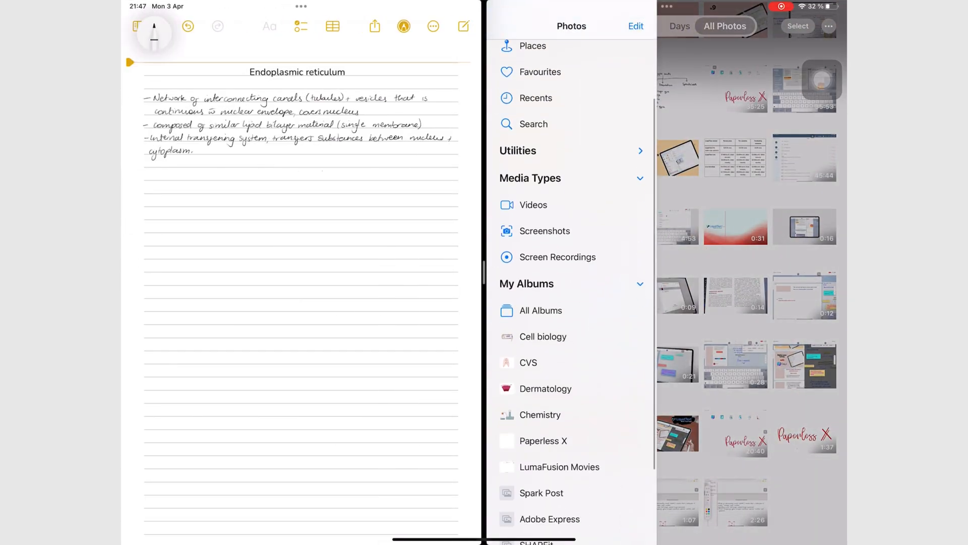
- View the Cell biology album in Split View, then return the note to full screen
{"action": "left_click", "coordinate": [542, 337]}
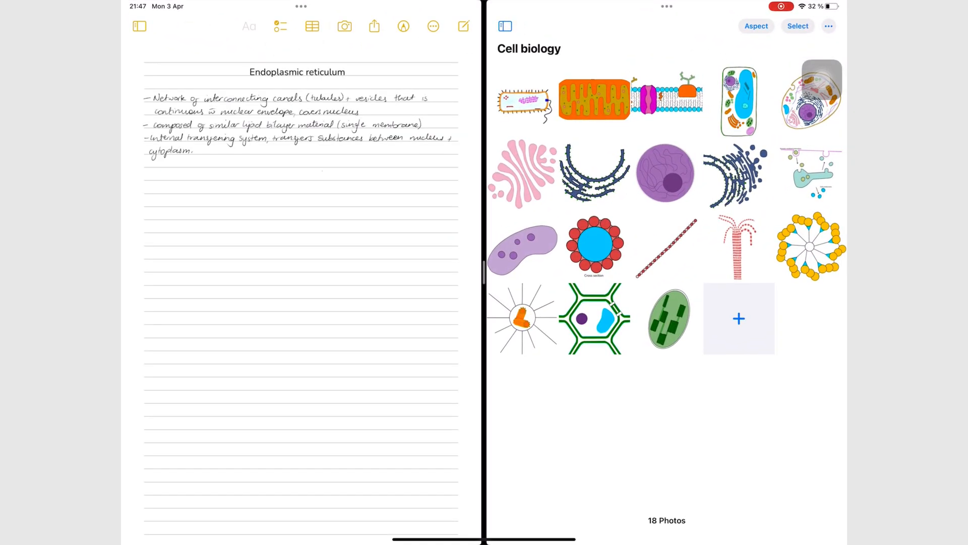
{"action": "left_click_drag", "start_coordinate": [735, 174], "coordinate": [398, 224]}
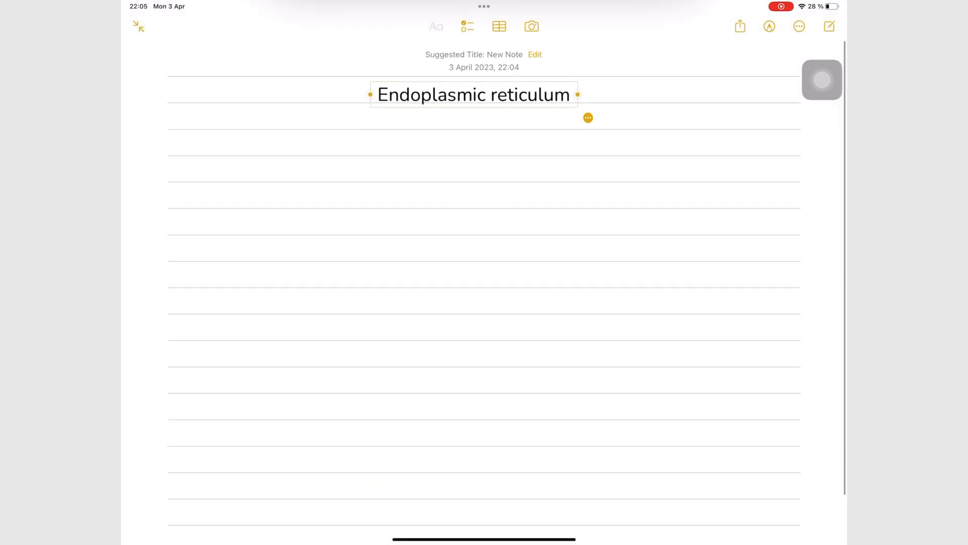
- Handwrite three ER bullet points under the heading and bring up the media options
{"action": "left_click", "coordinate": [534, 55]}
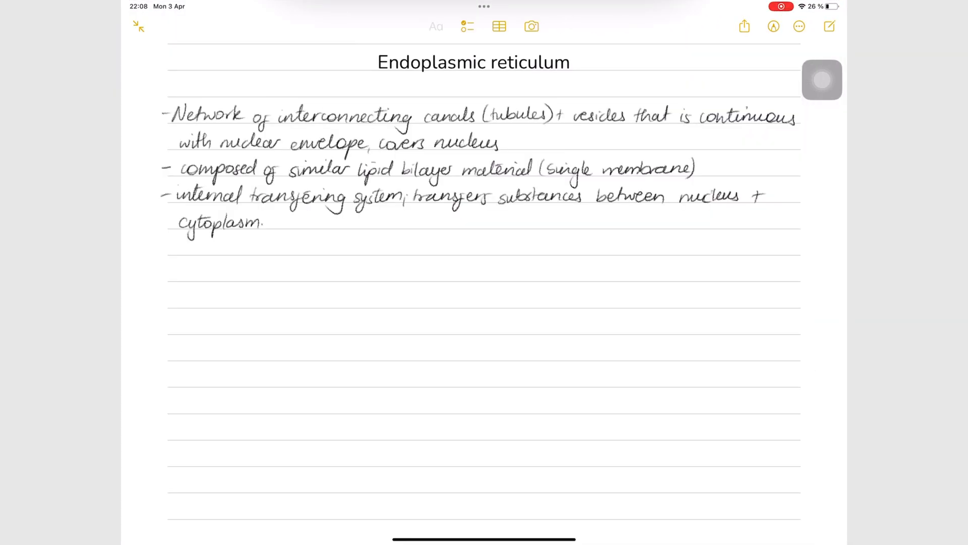
{"action": "left_click", "coordinate": [531, 26]}
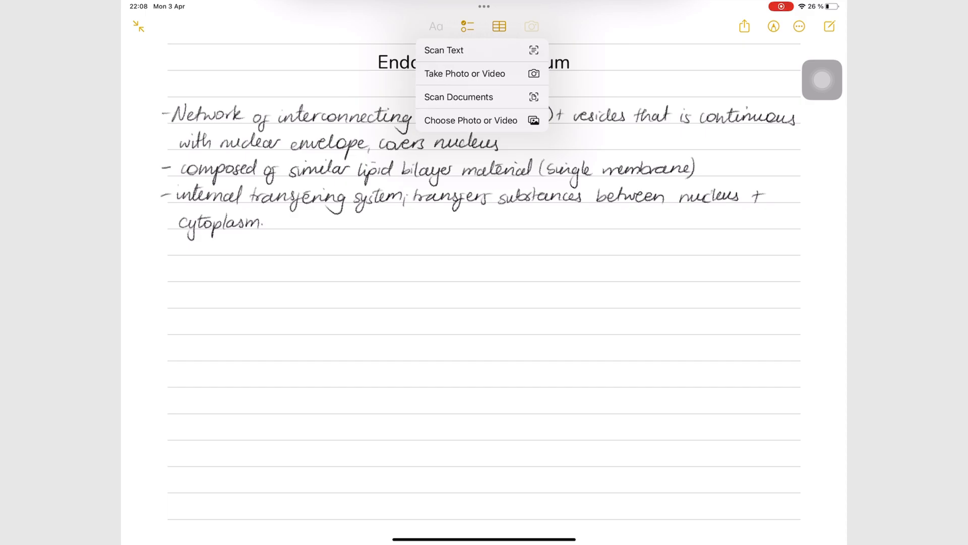
- Add the blue ER diagram from the Cell biology album below the bullet points
{"action": "left_click", "coordinate": [471, 120]}
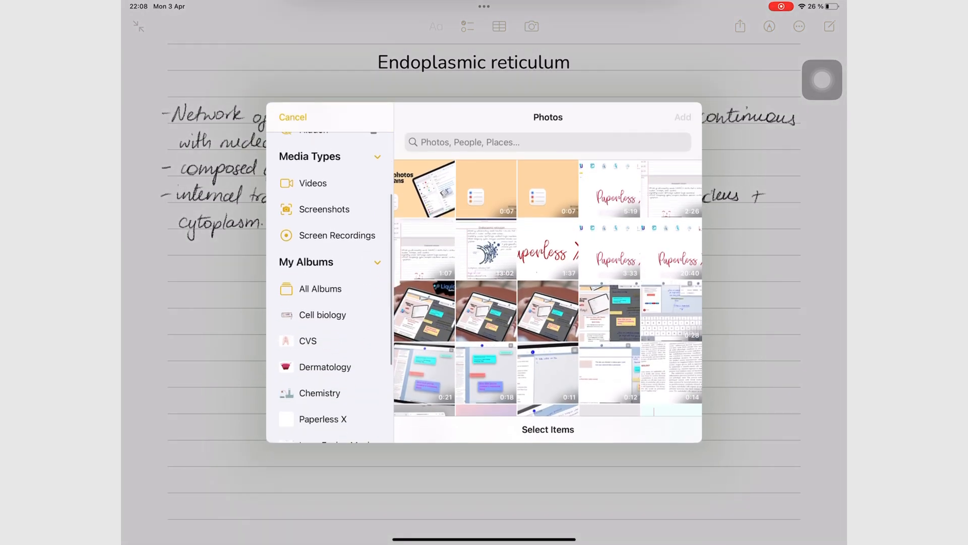
{"action": "left_click", "coordinate": [323, 315]}
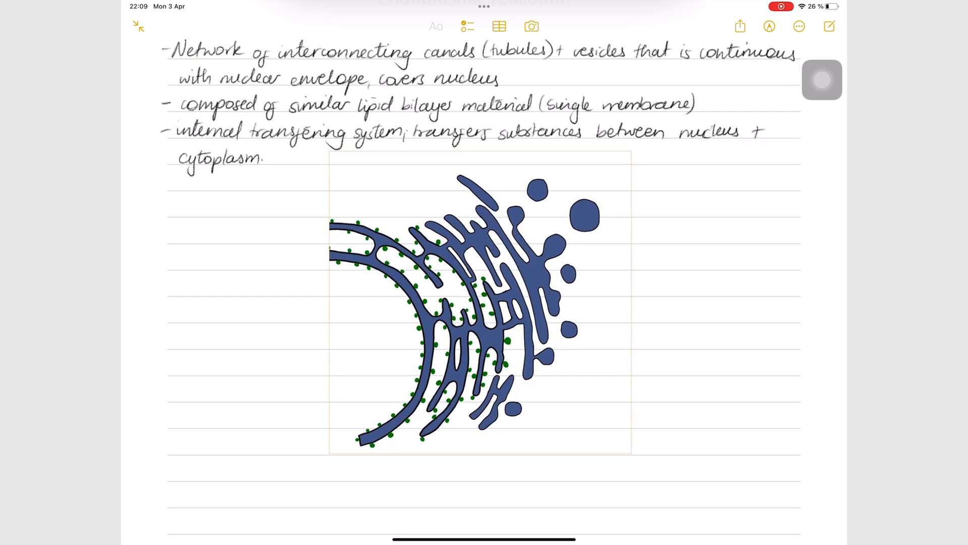
{"action": "left_click", "coordinate": [768, 27]}
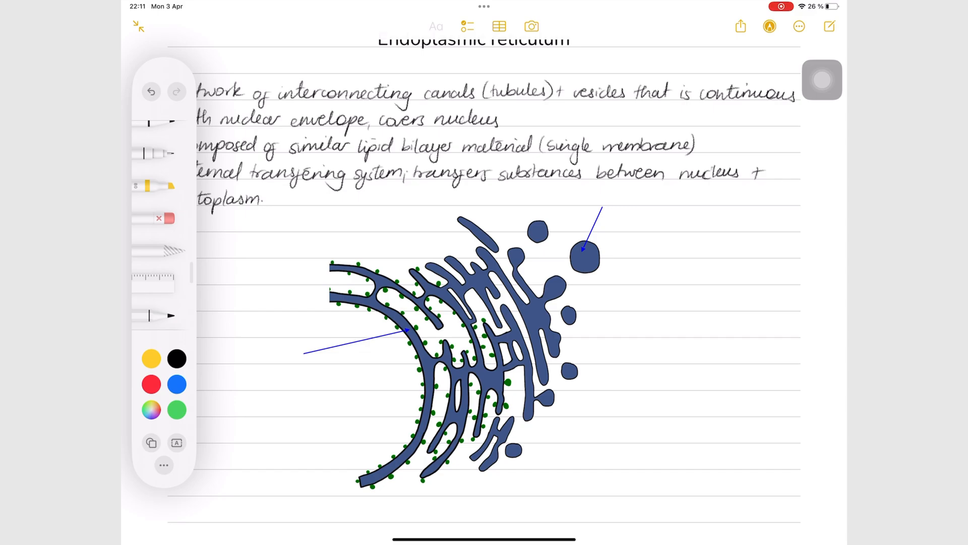
- Label an arrow on the ER diagram with the text 'transitional element'
{"action": "type", "text": "transitional element"}
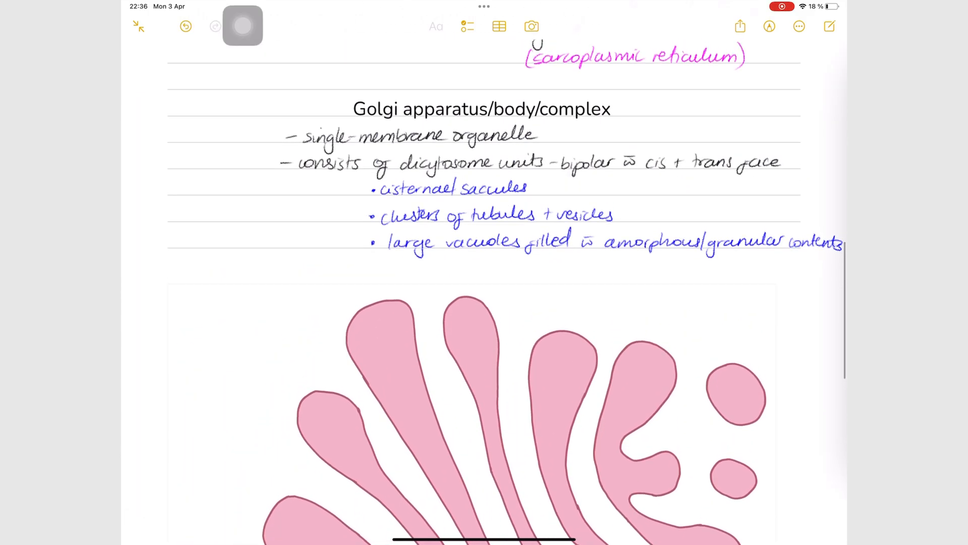
{"action": "scroll", "scroll_direction": "down", "scroll_amount": 3}
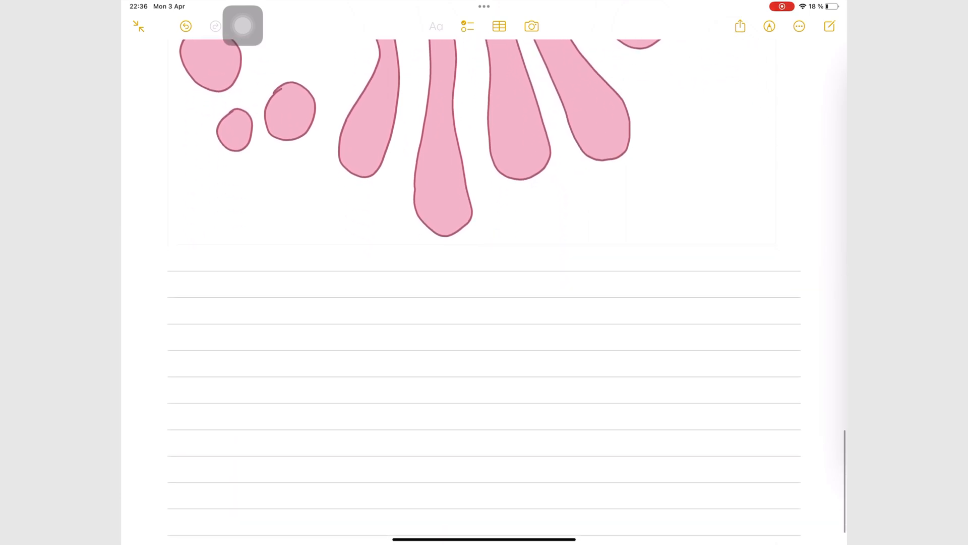
{"action": "scroll", "scroll_direction": "down", "scroll_amount": 3}
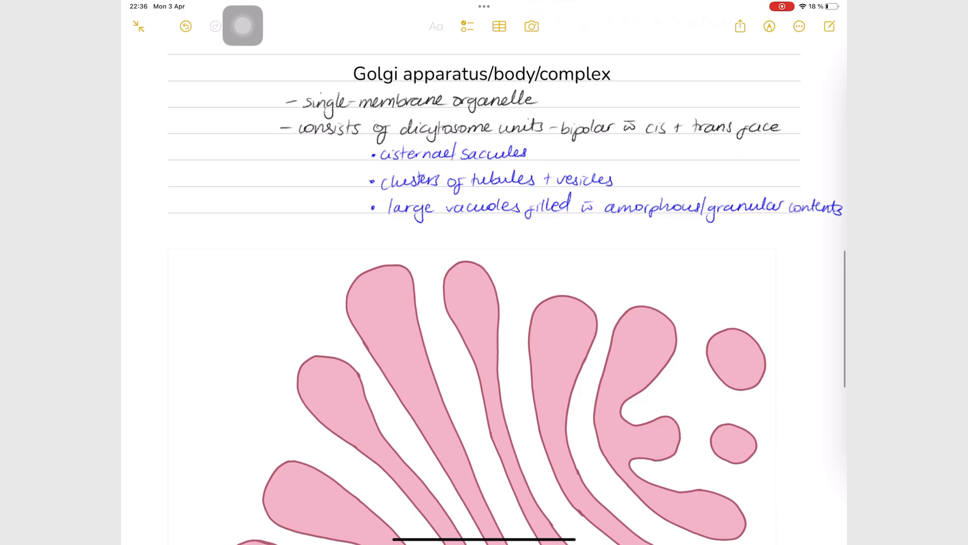
{"action": "left_click", "coordinate": [137, 27]}
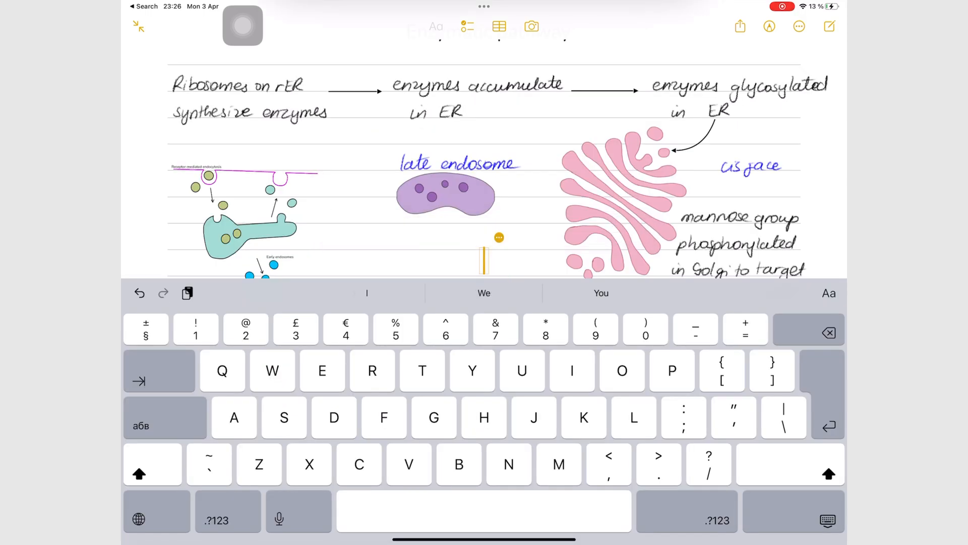
- Label the endocytosis drawing with a 'cell membrane' text box
{"action": "type", "text": "ell membrane"}
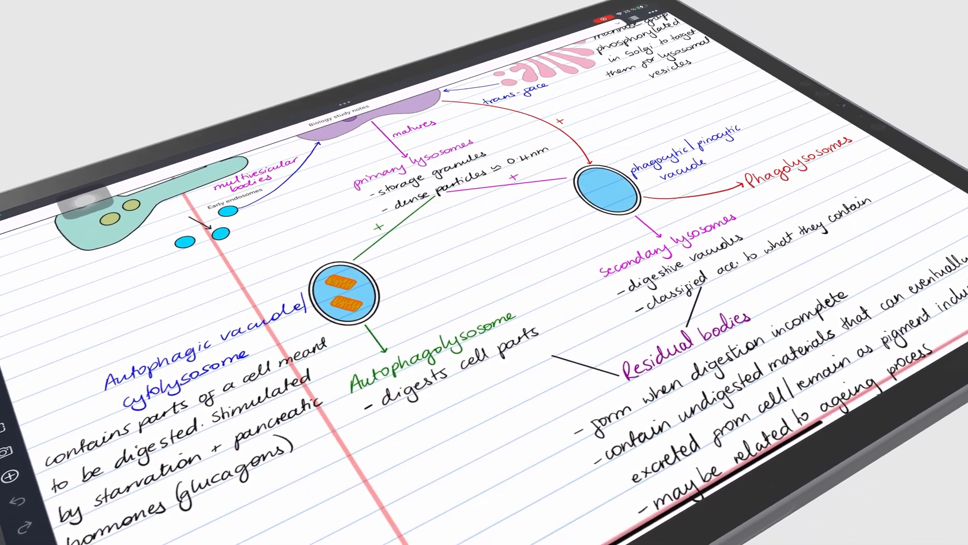
- Draw two overlapping ovals at the end of the pink primary-lysosome branch
{"action": "left_click", "coordinate": [343, 294]}
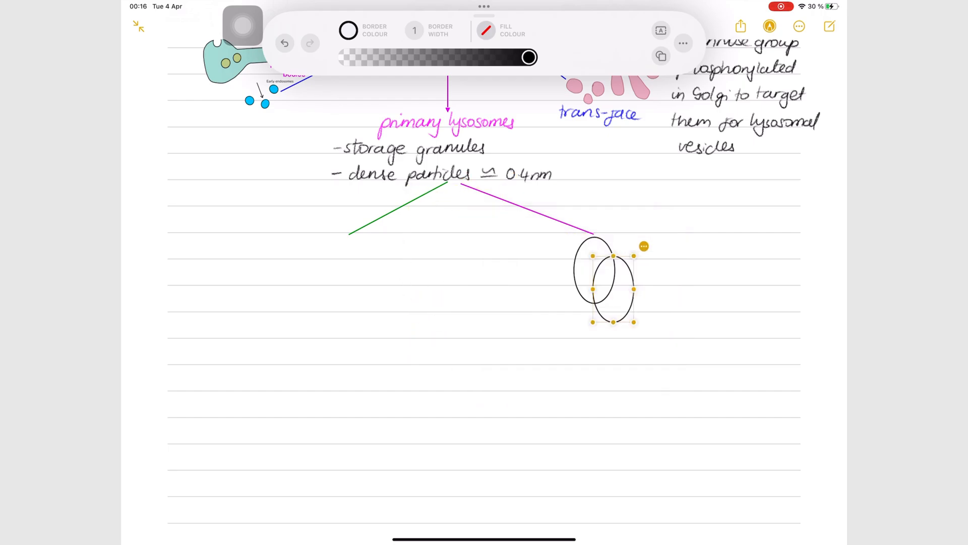
{"action": "left_click", "coordinate": [486, 29]}
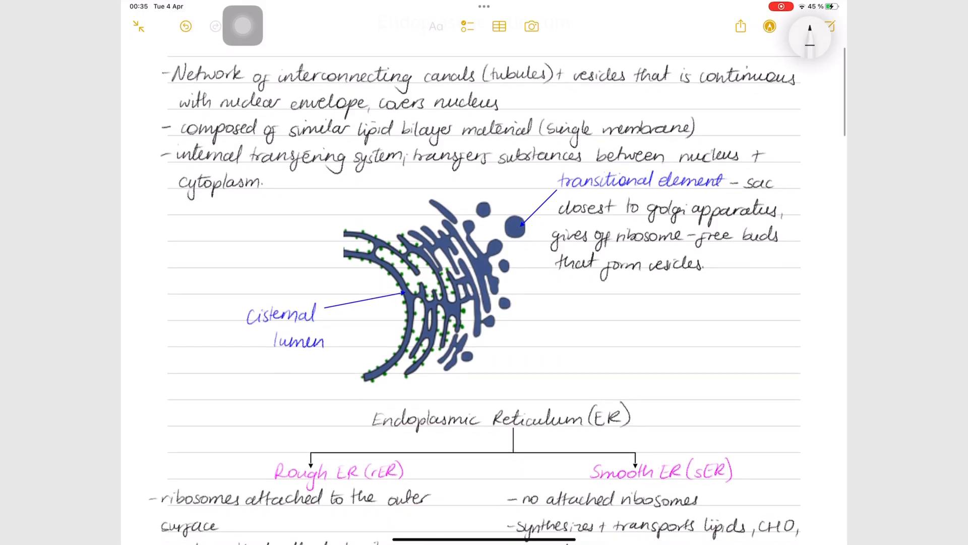
{"action": "scroll", "scroll_direction": "down", "scroll_amount": 3}
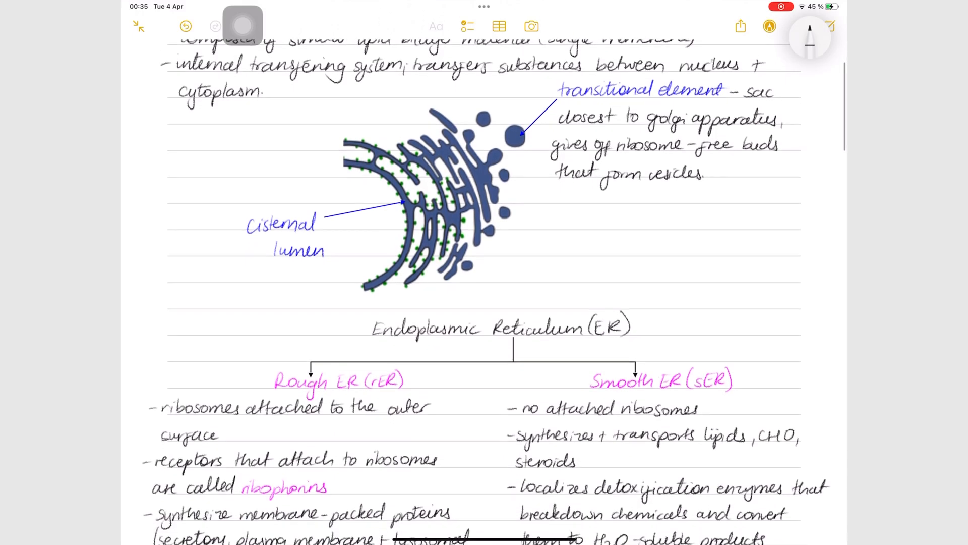
{"action": "scroll", "scroll_direction": "down", "scroll_amount": 3}
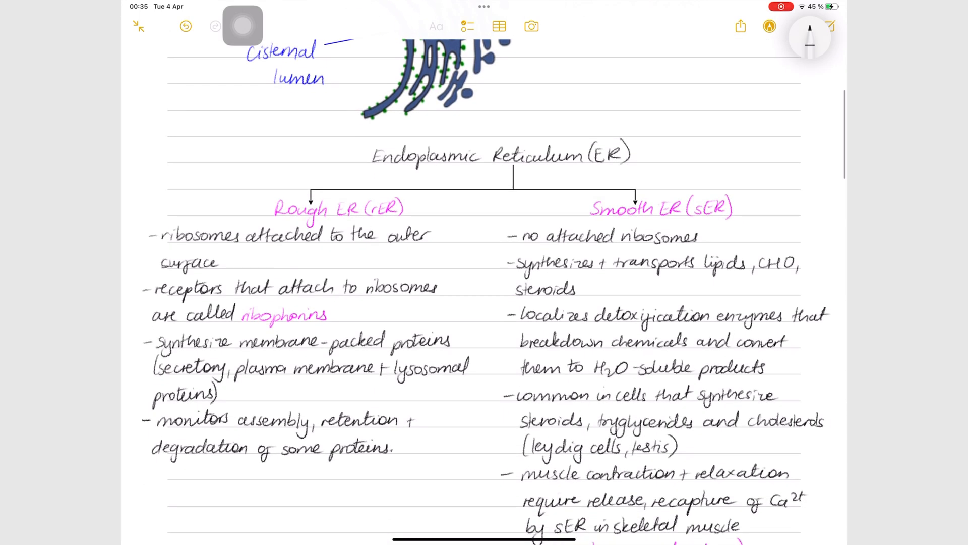
{"action": "scroll", "scroll_direction": "down", "scroll_amount": 3}
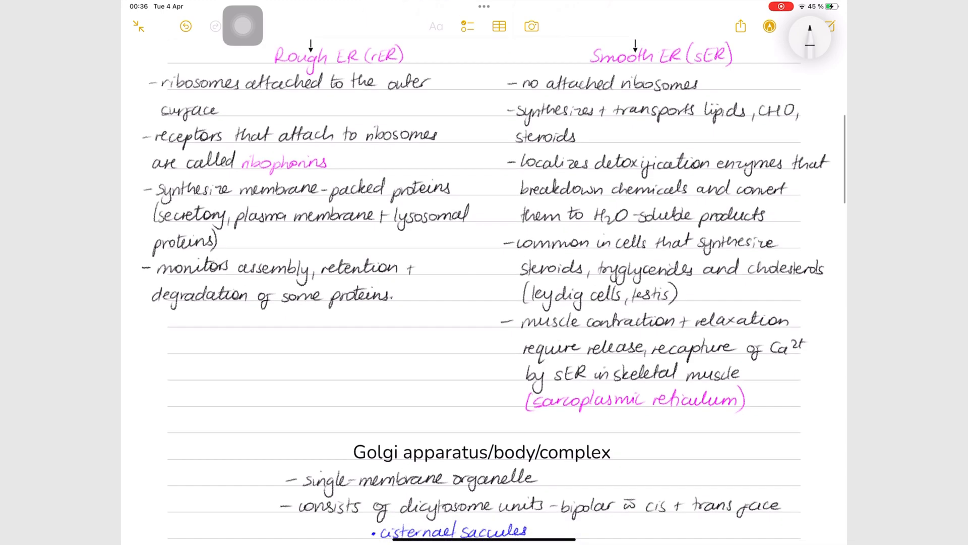
{"action": "scroll", "scroll_direction": "down", "scroll_amount": 3}
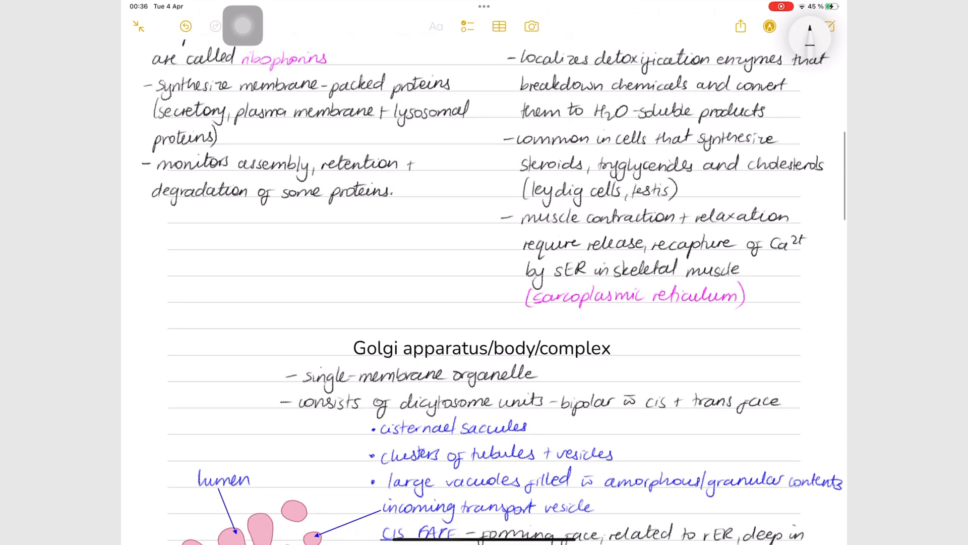
{"action": "scroll", "scroll_direction": "down", "scroll_amount": 3}
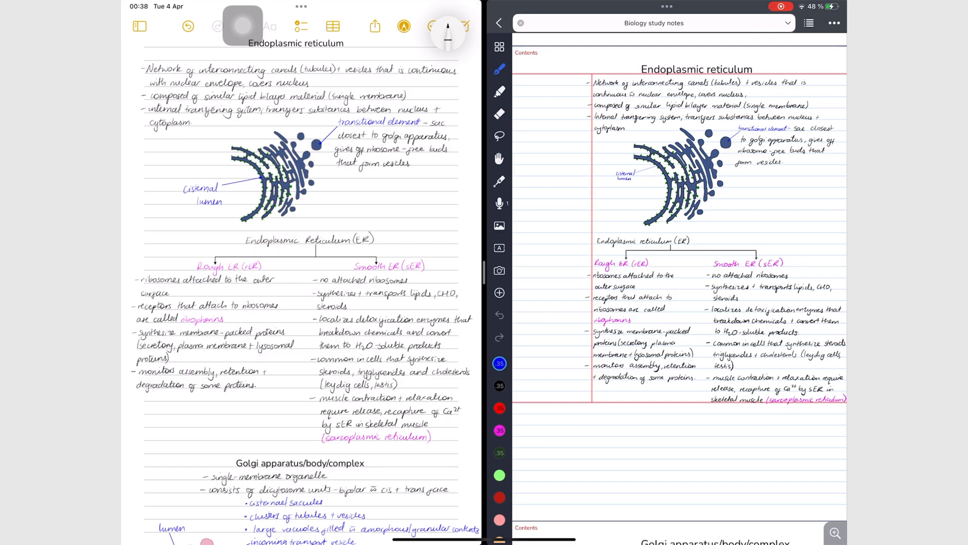
{"action": "scroll", "scroll_direction": "down", "scroll_amount": 3}
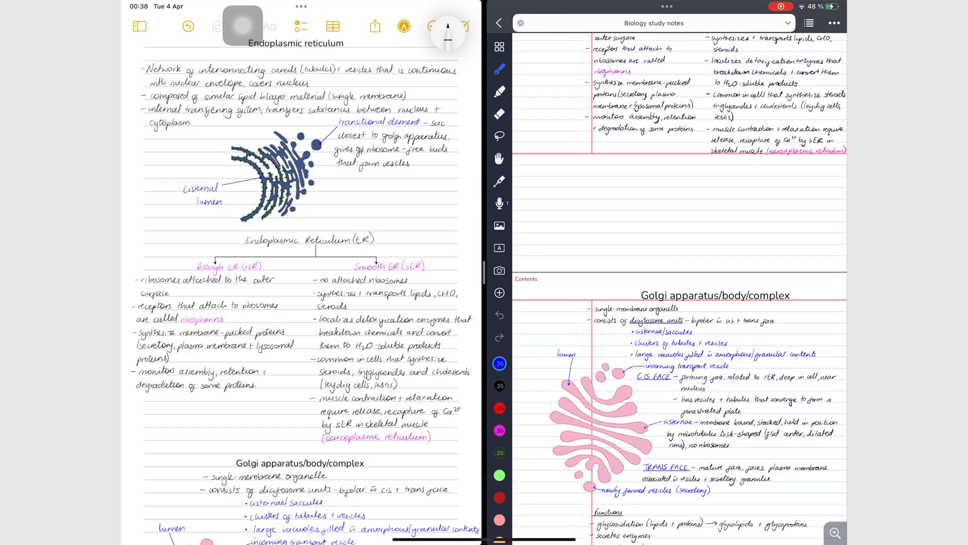
{"action": "scroll", "scroll_direction": "down", "scroll_amount": 3}
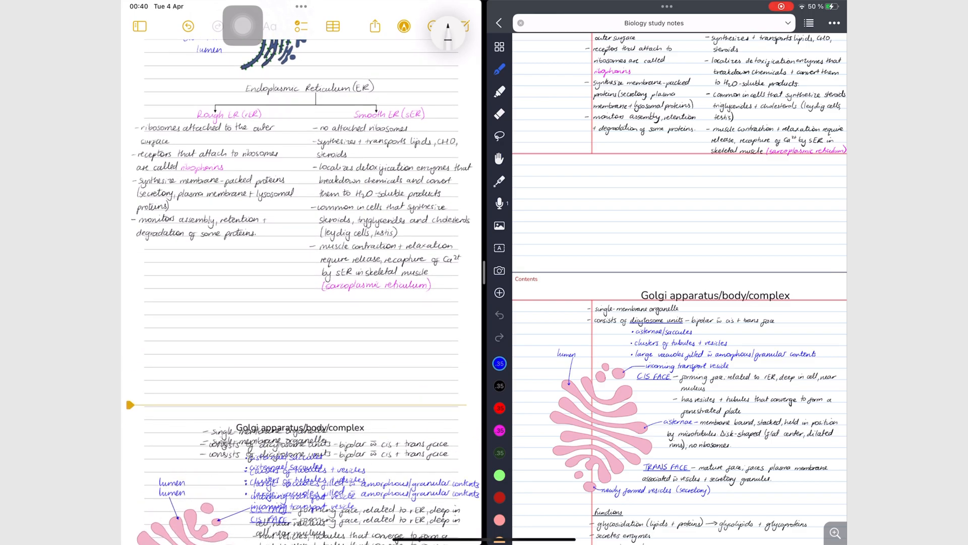
{"action": "scroll", "scroll_direction": "down", "scroll_amount": 3}
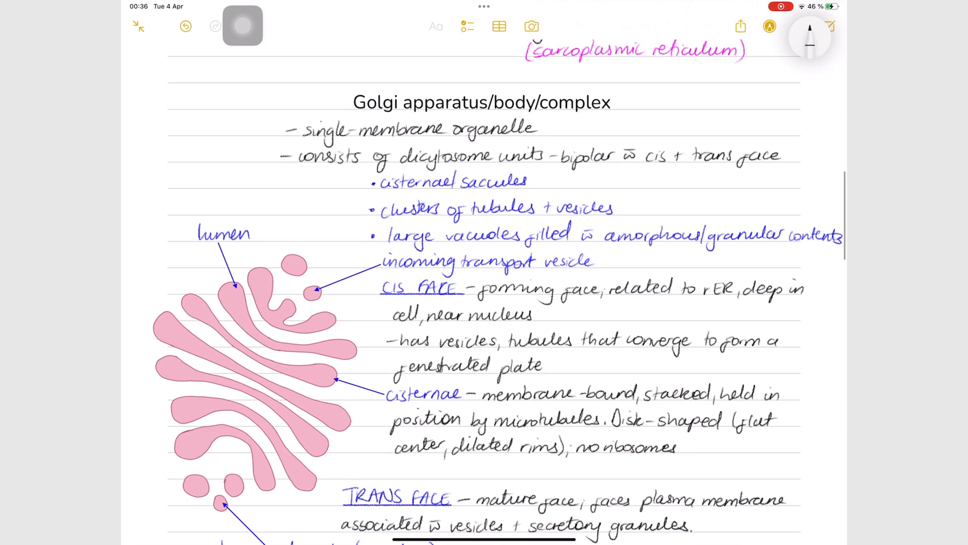
{"action": "scroll", "scroll_direction": "down", "scroll_amount": 3}
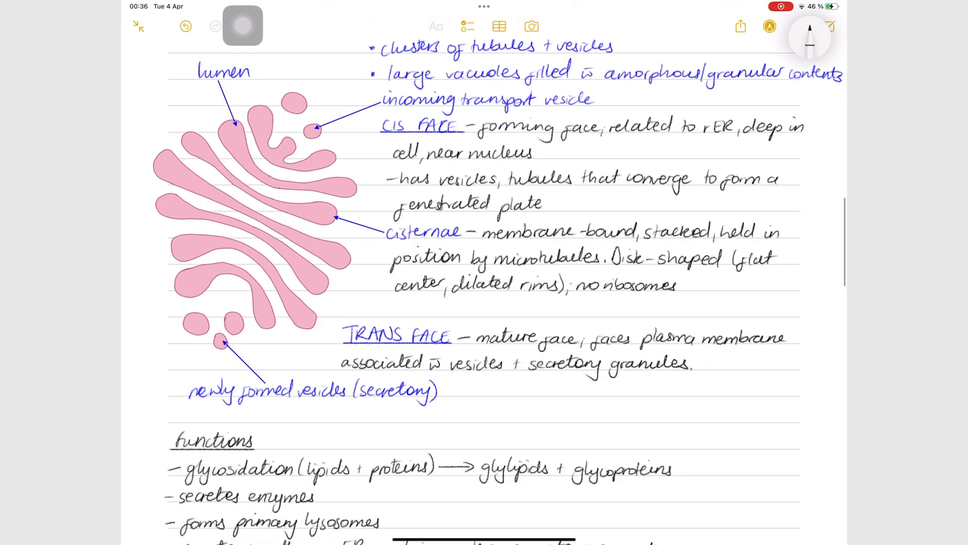
{"action": "scroll", "scroll_direction": "down", "scroll_amount": 3}
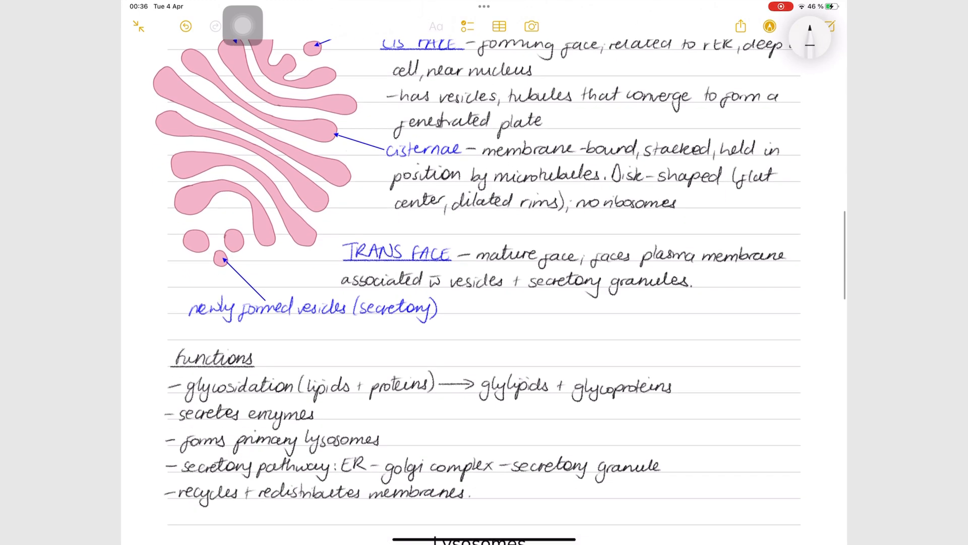
{"action": "scroll", "scroll_direction": "down", "scroll_amount": 3}
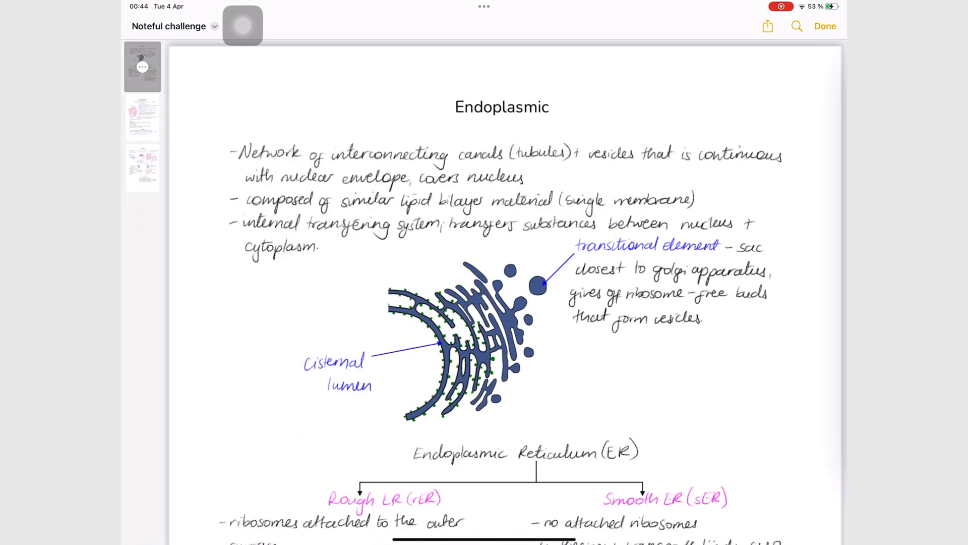
- Page through the exported Notes PDF preview to the enzymatic page
{"action": "scroll", "scroll_direction": "down", "scroll_amount": 3}
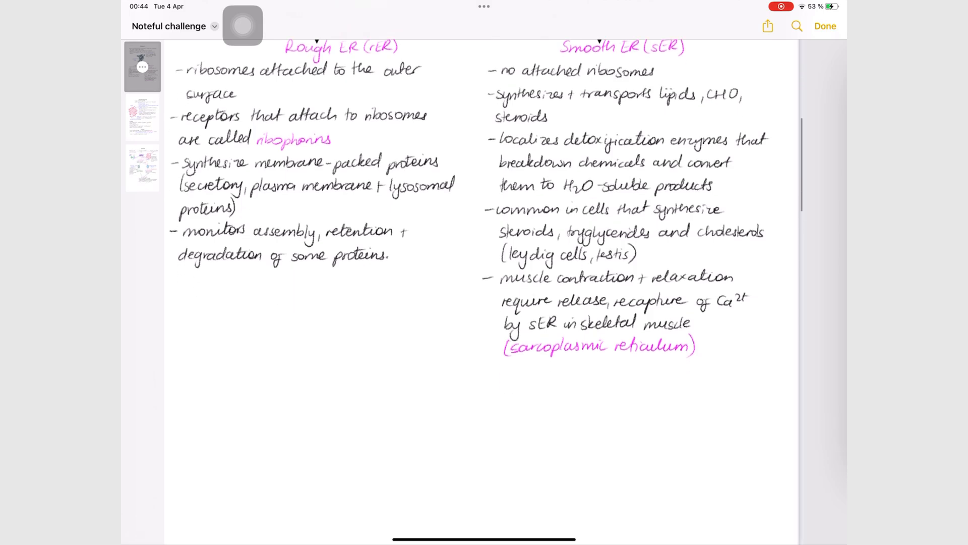
{"action": "scroll", "scroll_direction": "down", "scroll_amount": 3}
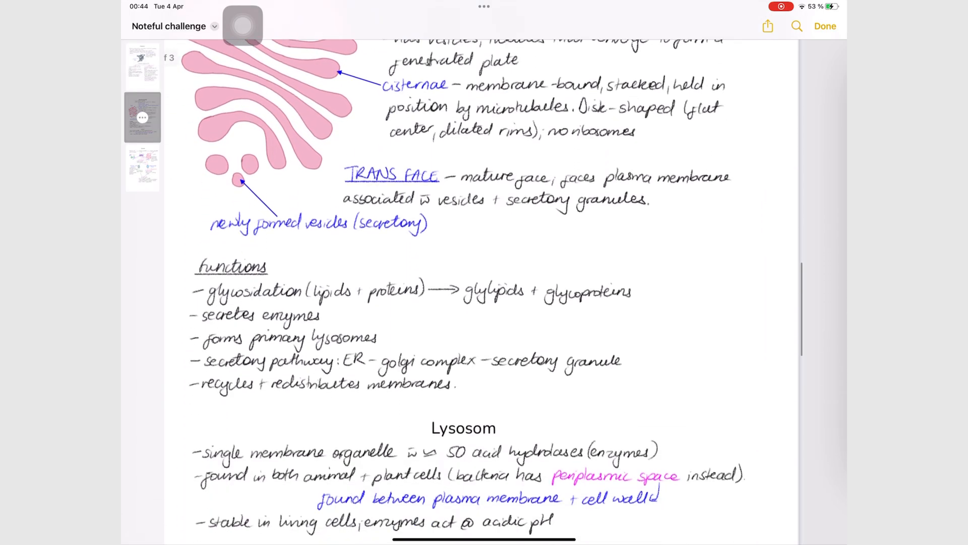
{"action": "scroll", "scroll_direction": "down", "scroll_amount": 3}
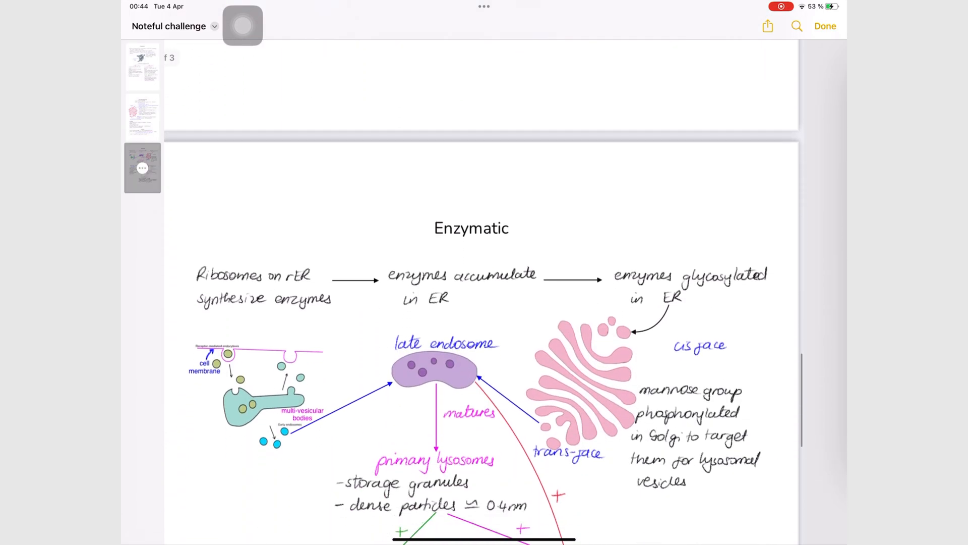
{"action": "scroll", "scroll_direction": "down", "scroll_amount": 3}
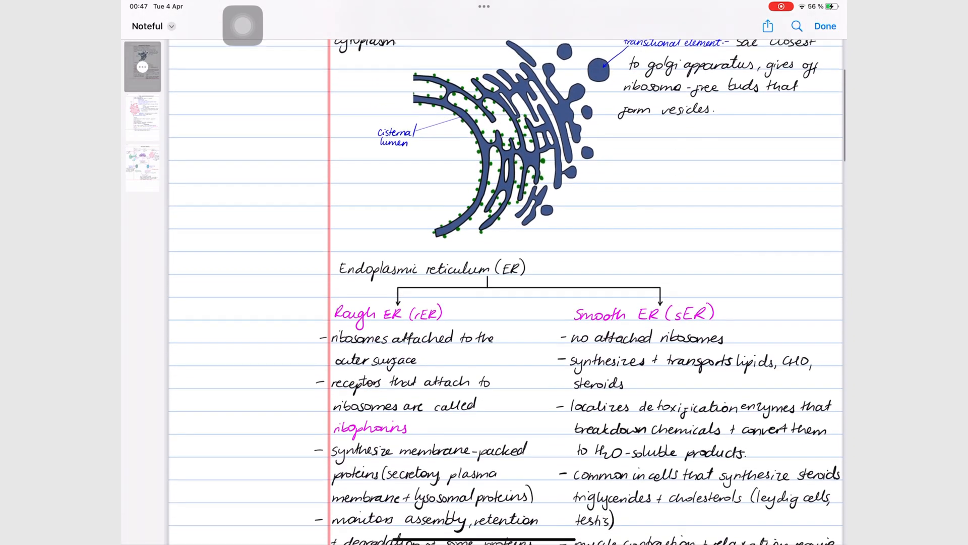
- Scroll the Noteful PDF export pages for comparison
{"action": "scroll", "scroll_direction": "down", "scroll_amount": 3}
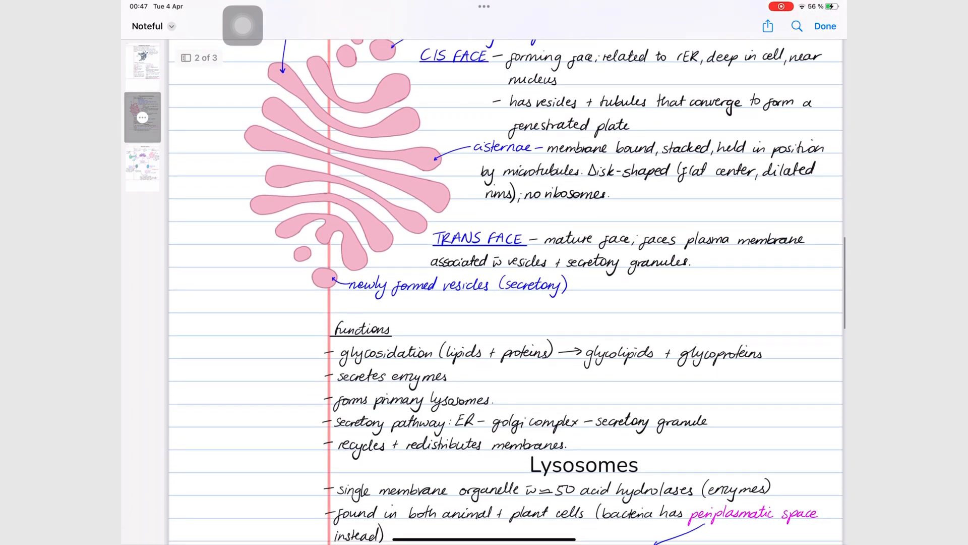
{"action": "scroll", "scroll_direction": "down", "scroll_amount": 3}
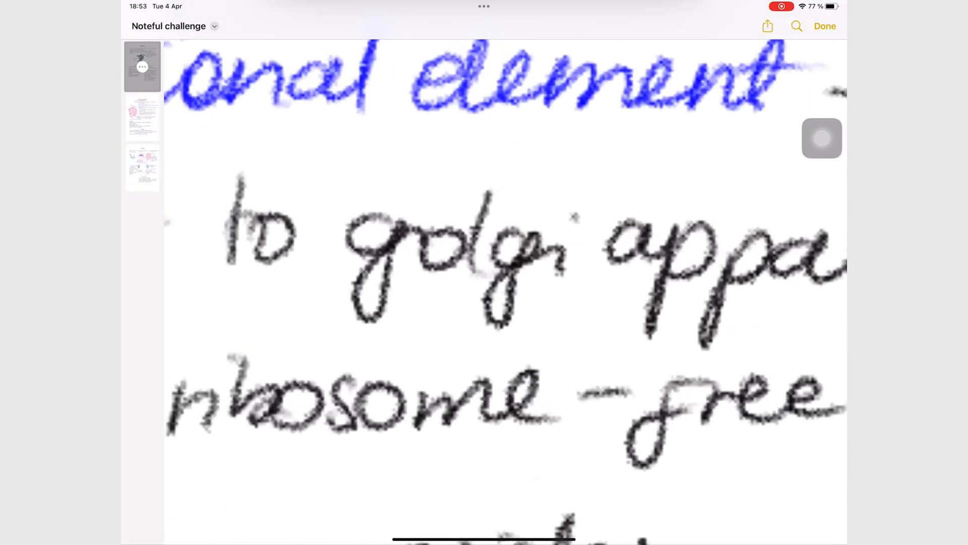
- Zoom into the exported PDF's handwriting to check its sharpness
{"action": "scroll", "scroll_direction": "down", "scroll_amount": 3}
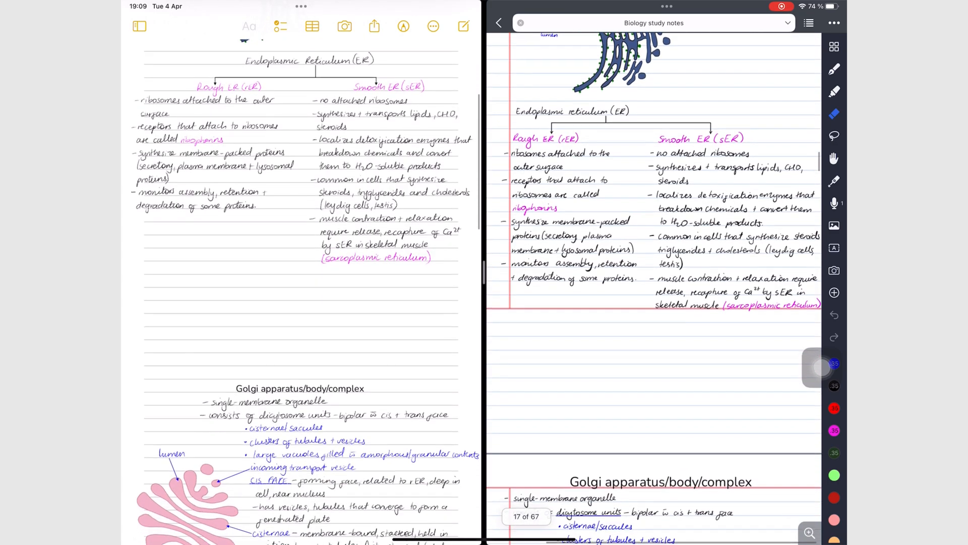
{"action": "scroll", "scroll_direction": "down", "scroll_amount": 3}
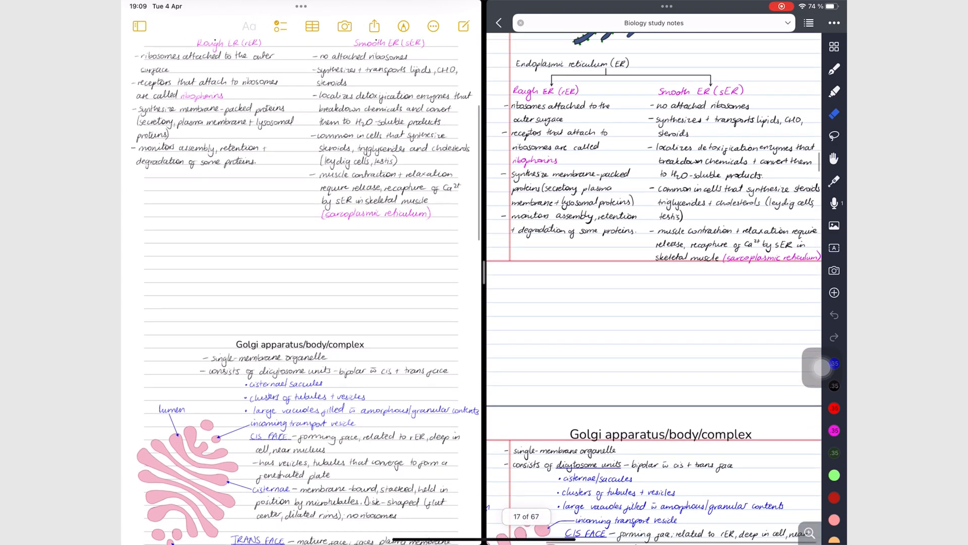
{"action": "scroll", "scroll_direction": "down", "scroll_amount": 3}
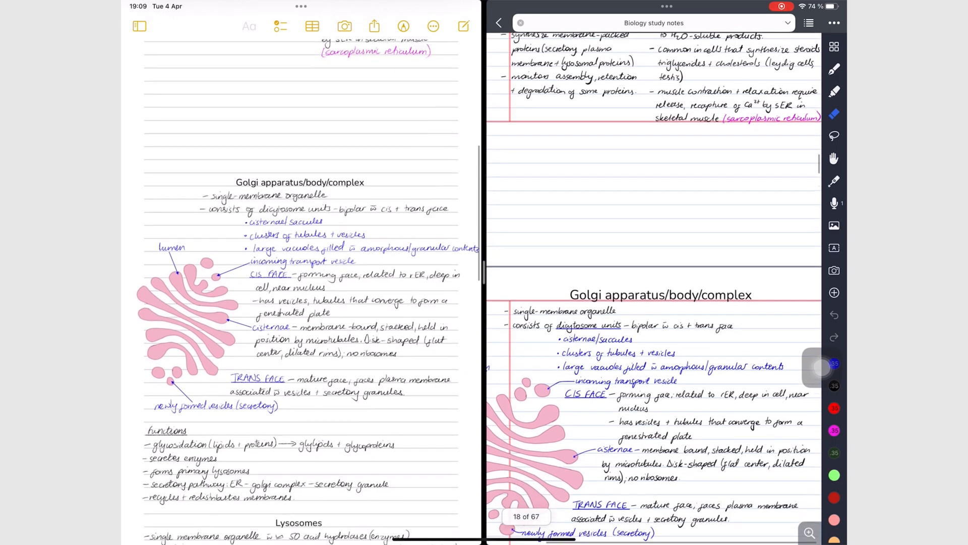
{"action": "scroll", "scroll_direction": "down", "scroll_amount": 3}
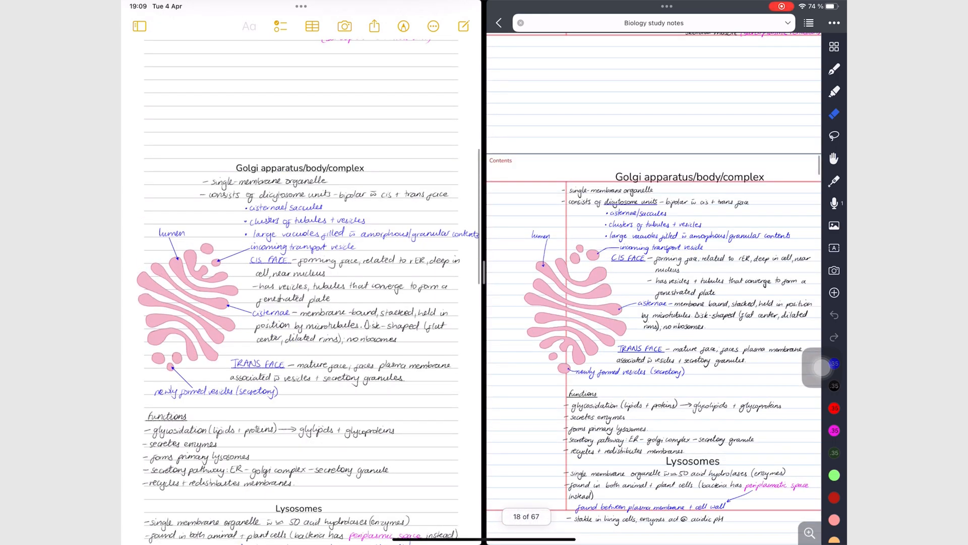
{"action": "scroll", "scroll_direction": "down", "scroll_amount": 3}
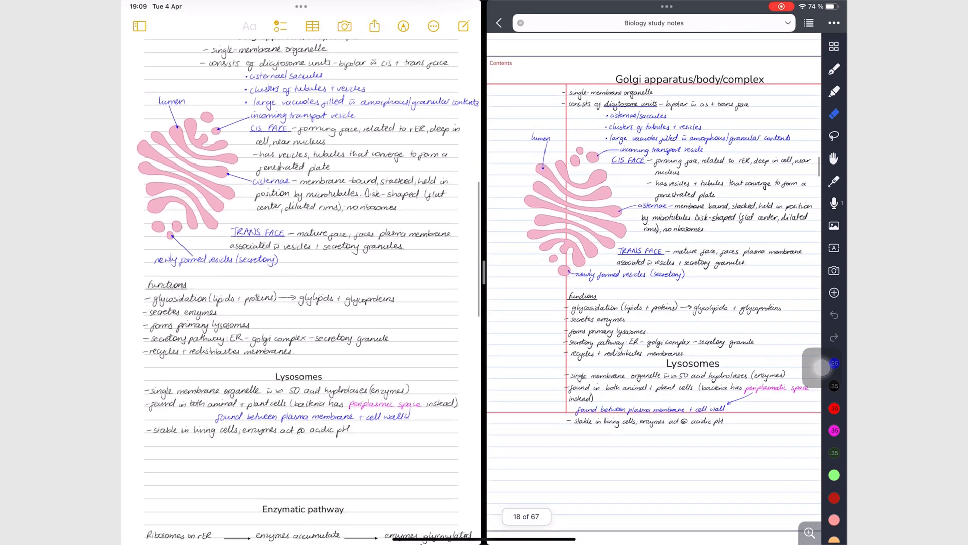